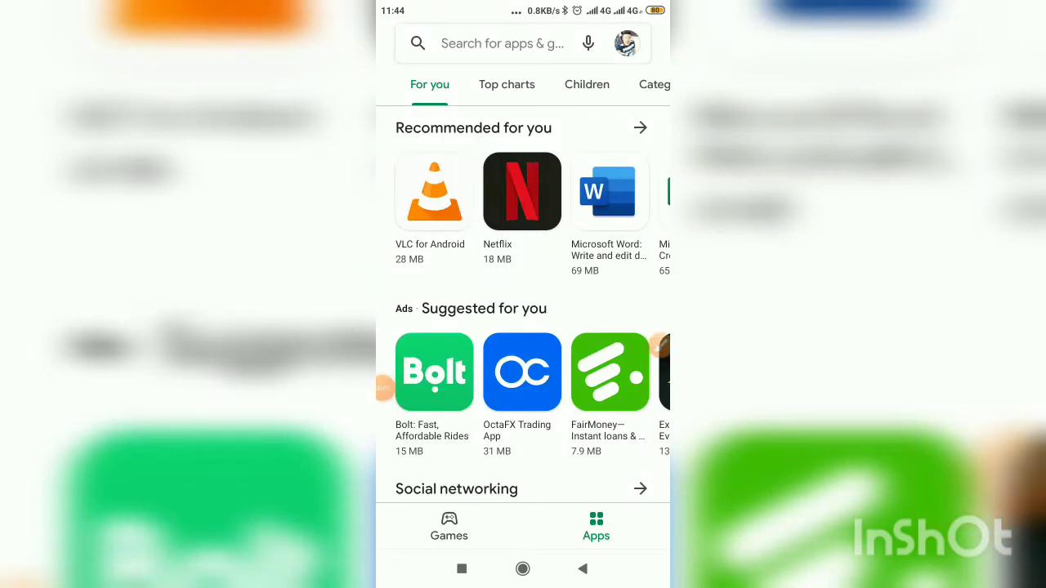
Step: Search Play Store for "tron" and choose the TronLink Pro – The Best TRON Wallet result
click(490, 42)
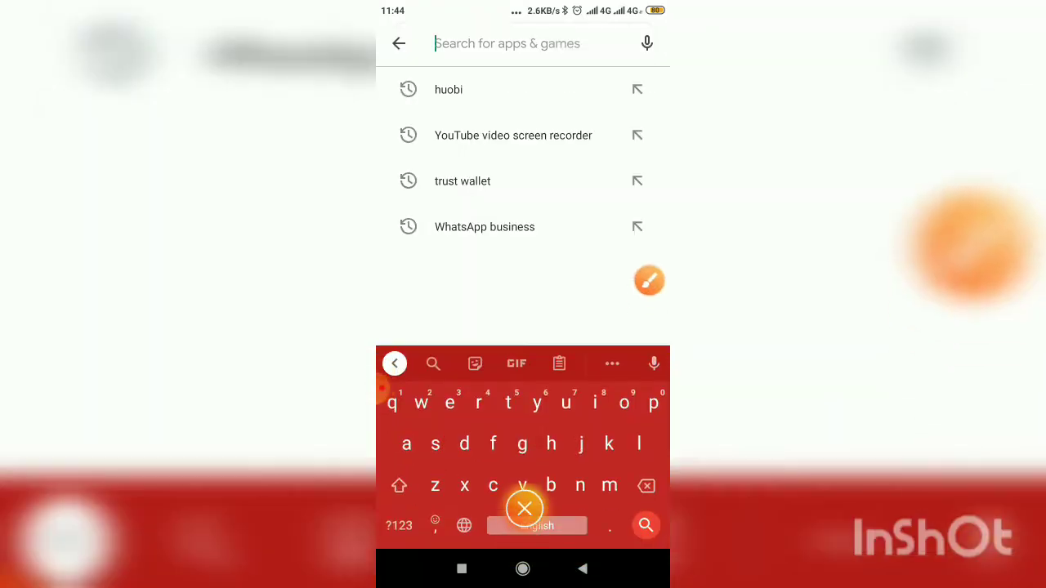
text(tronli)
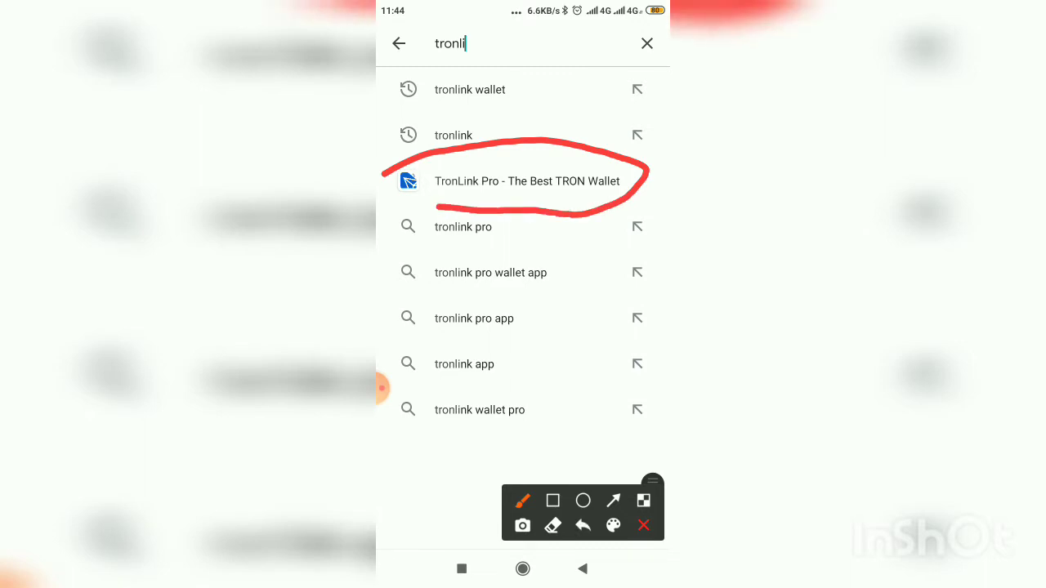
click(530, 179)
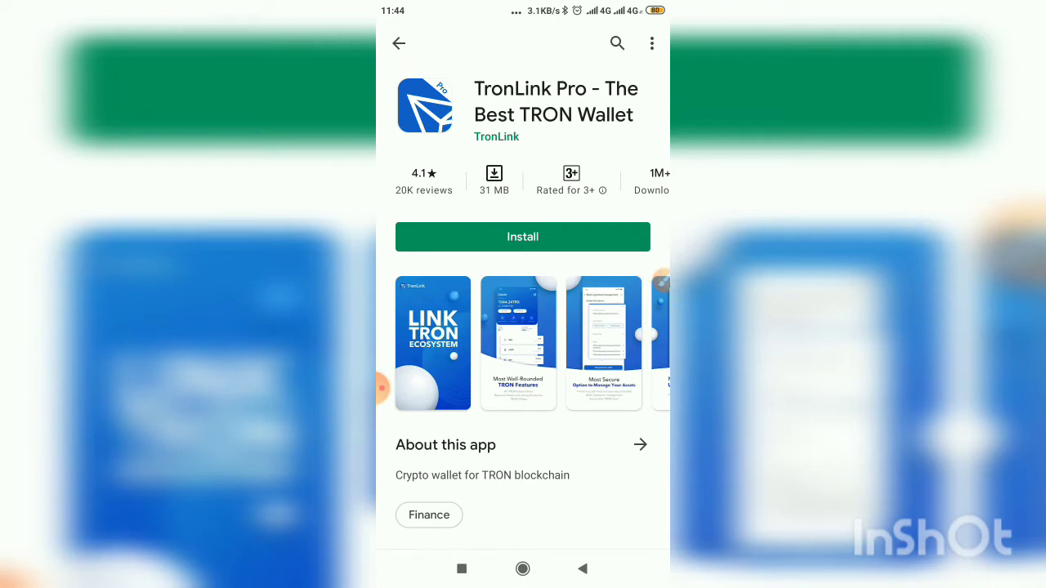
Step: Install TronLink Pro from its store listing and launch it to the welcome screen
click(523, 237)
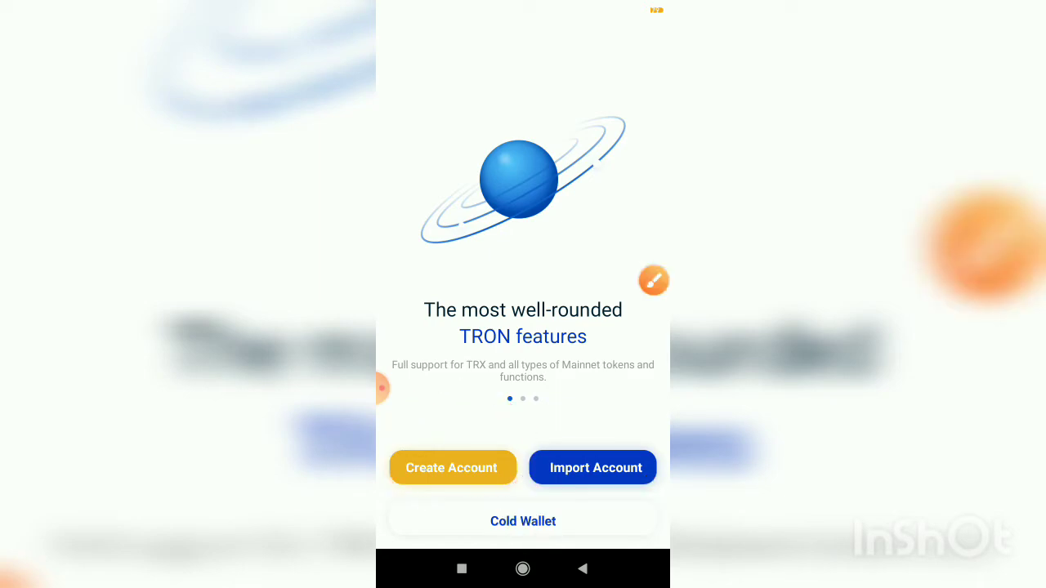
Step: Choose Create Account, read through the User Agreement to the end and accept it
click(451, 467)
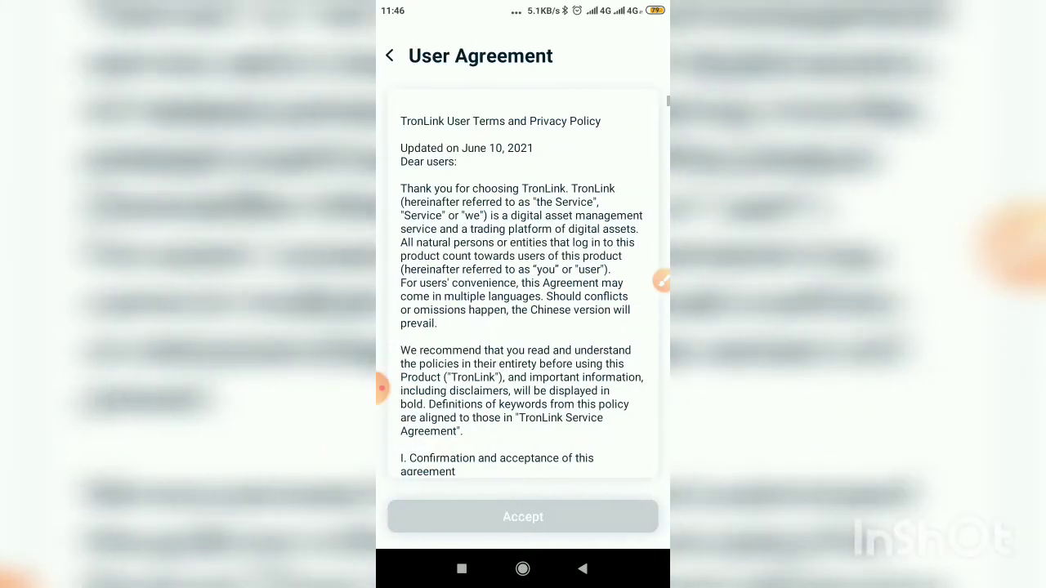
scroll(down, 3)
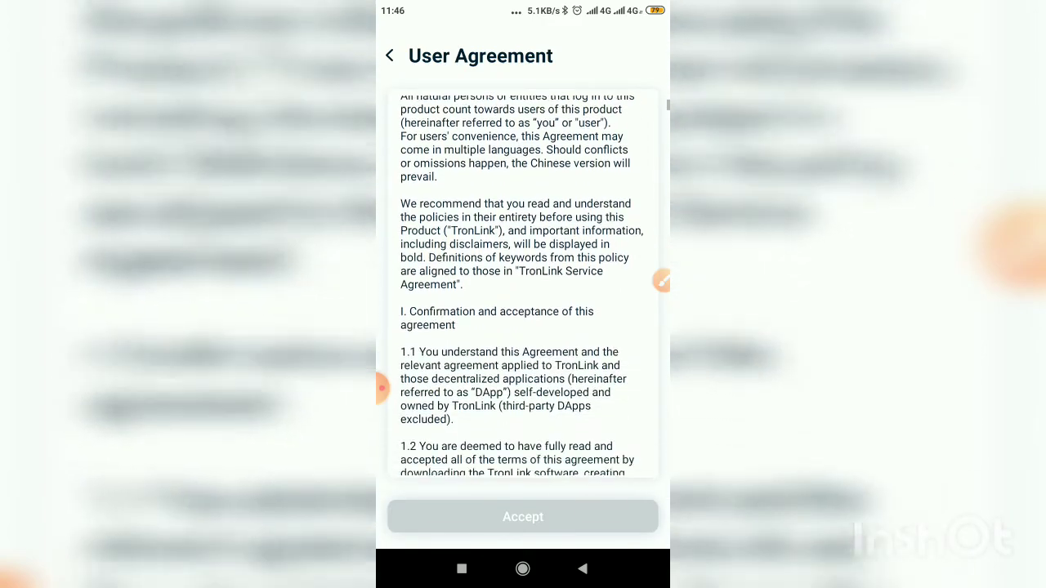
scroll(down, 3)
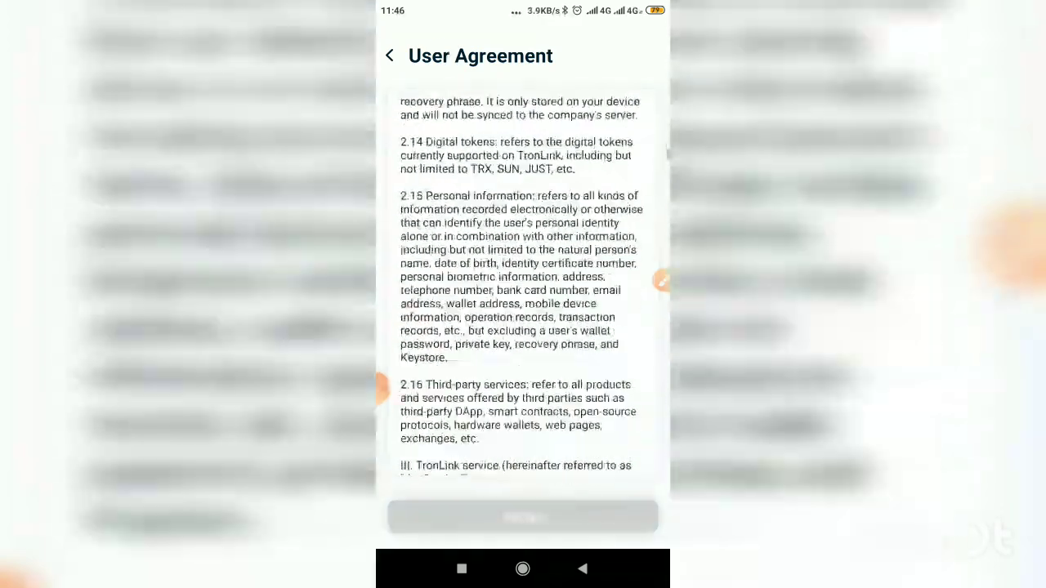
scroll(down, 3)
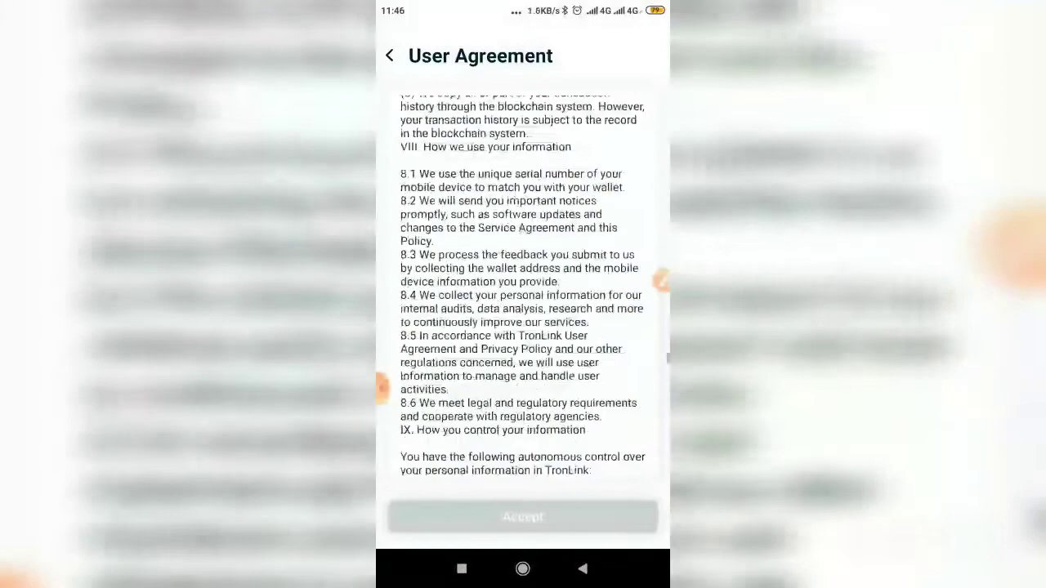
scroll(down, 3)
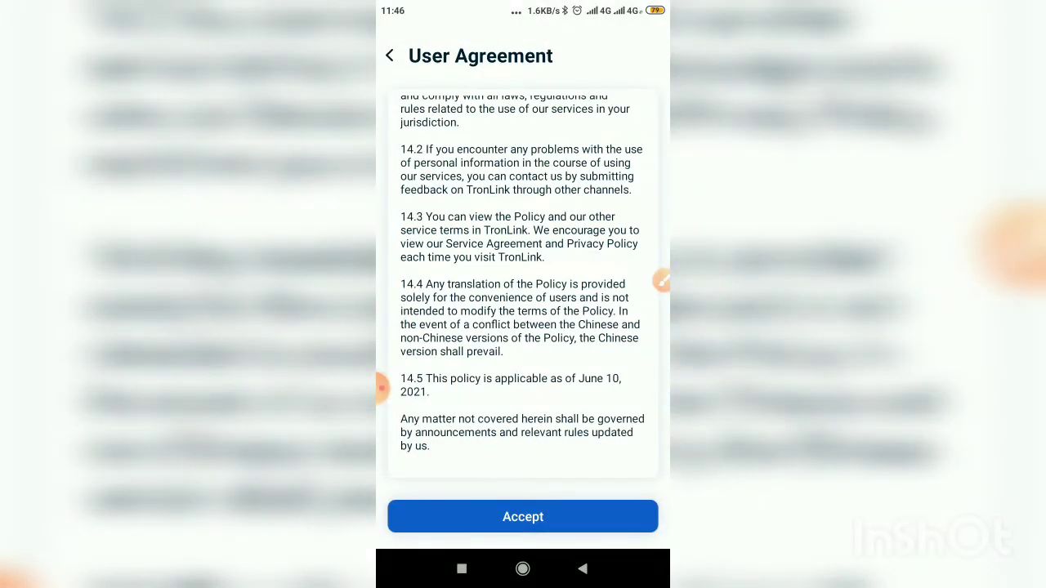
click(522, 516)
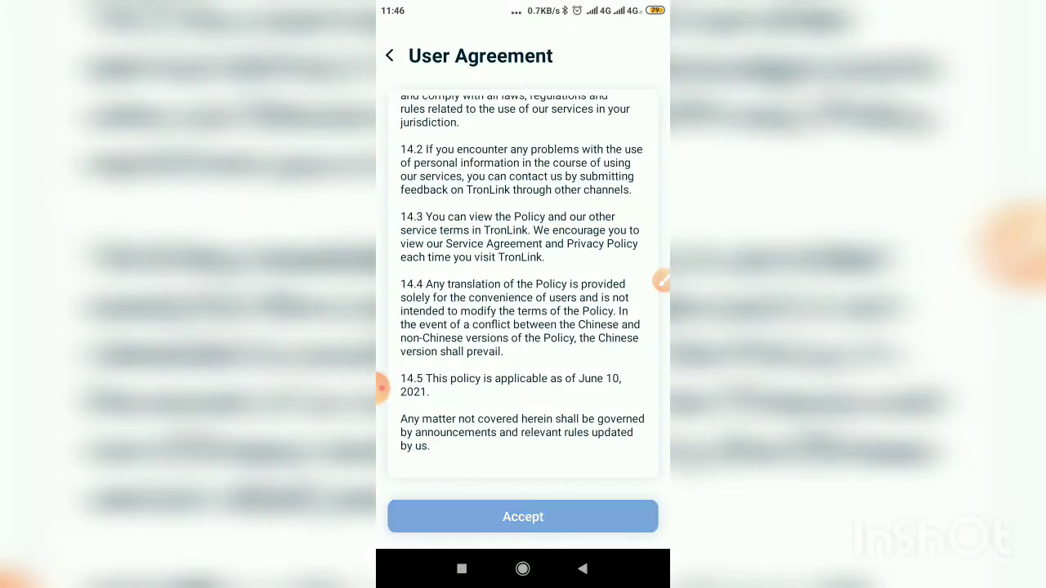
click(523, 516)
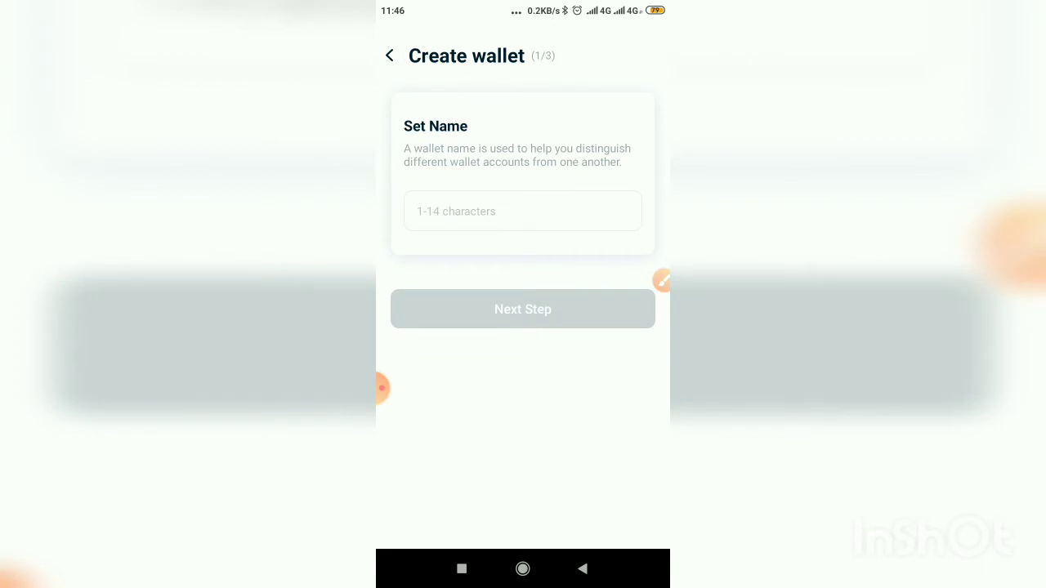
Step: Name the new wallet "main wallet" and continue to the Set Password step
click(522, 211)
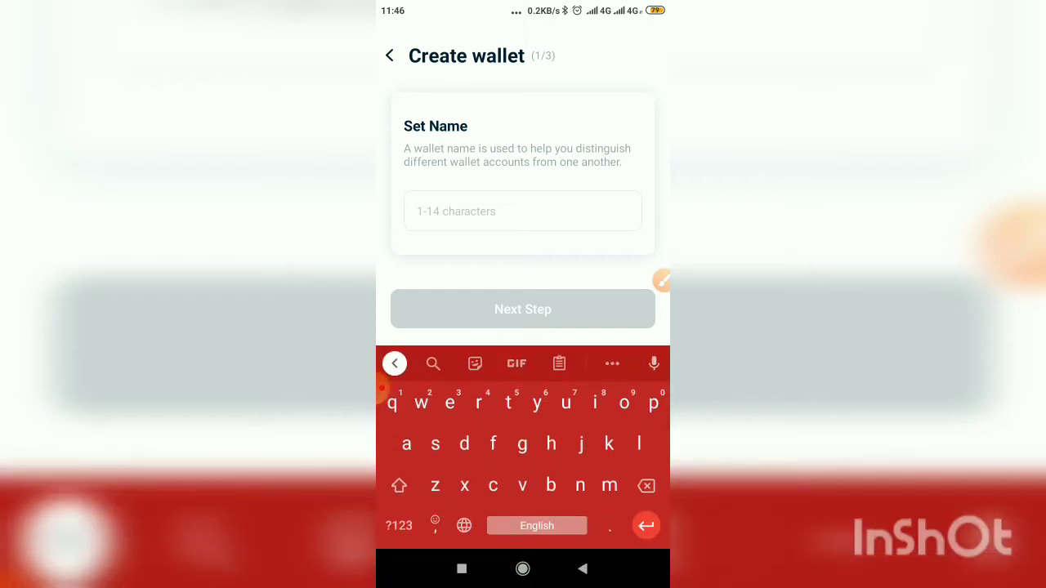
text(t)
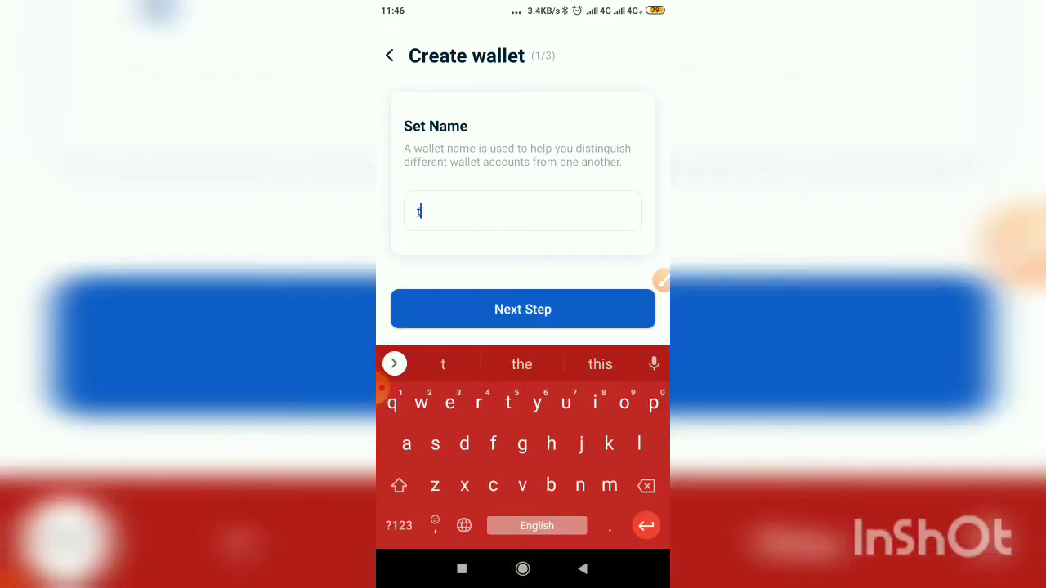
text(ron)
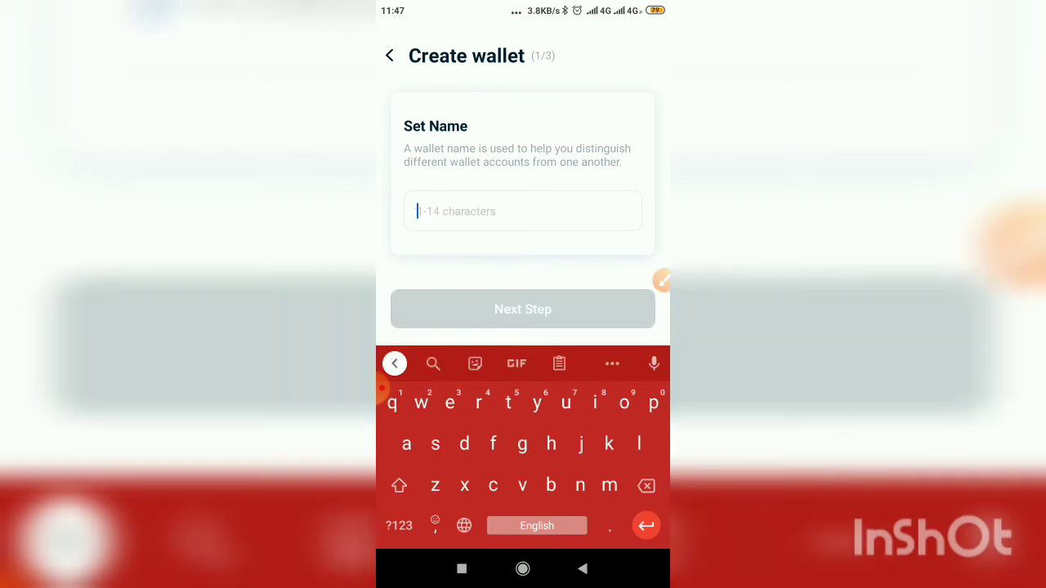
text(main)
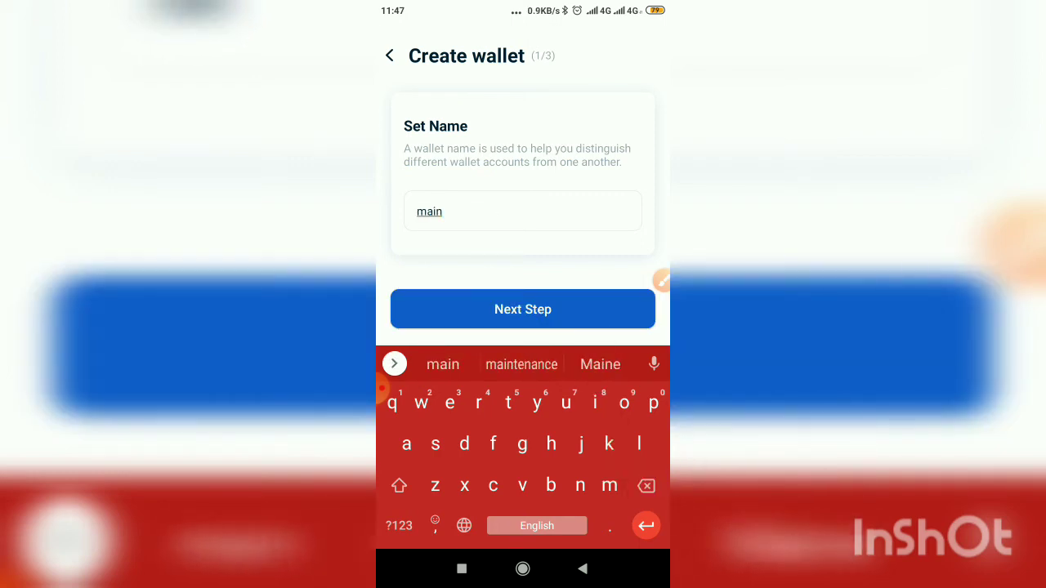
text(wallet)
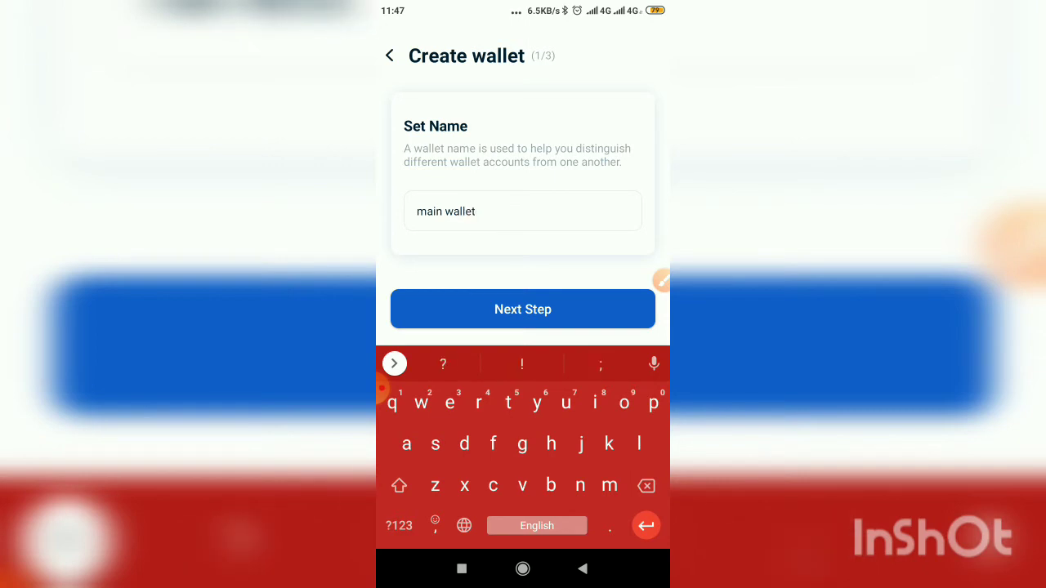
click(523, 309)
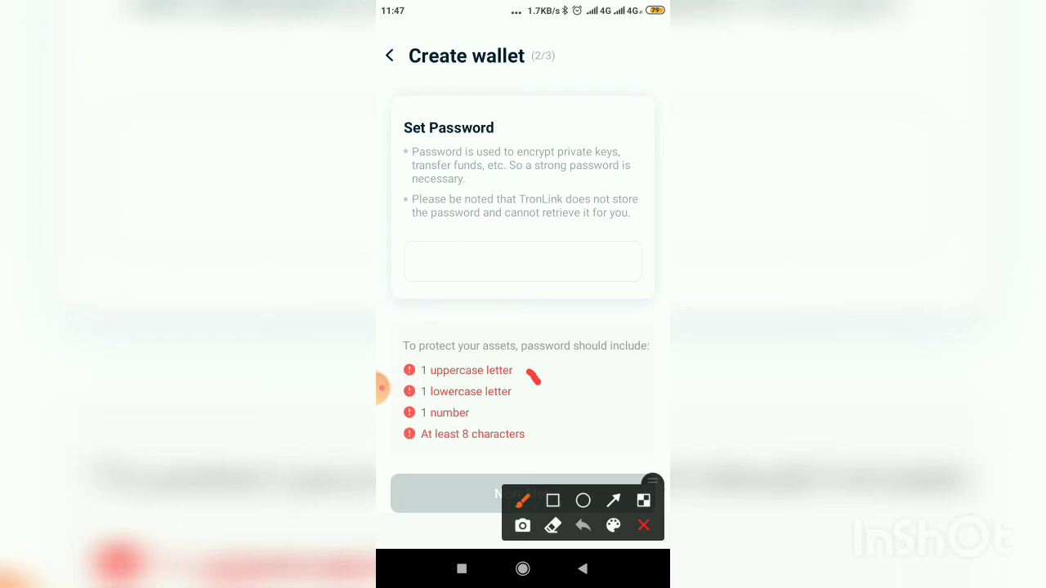
drag(536, 384, 572, 351)
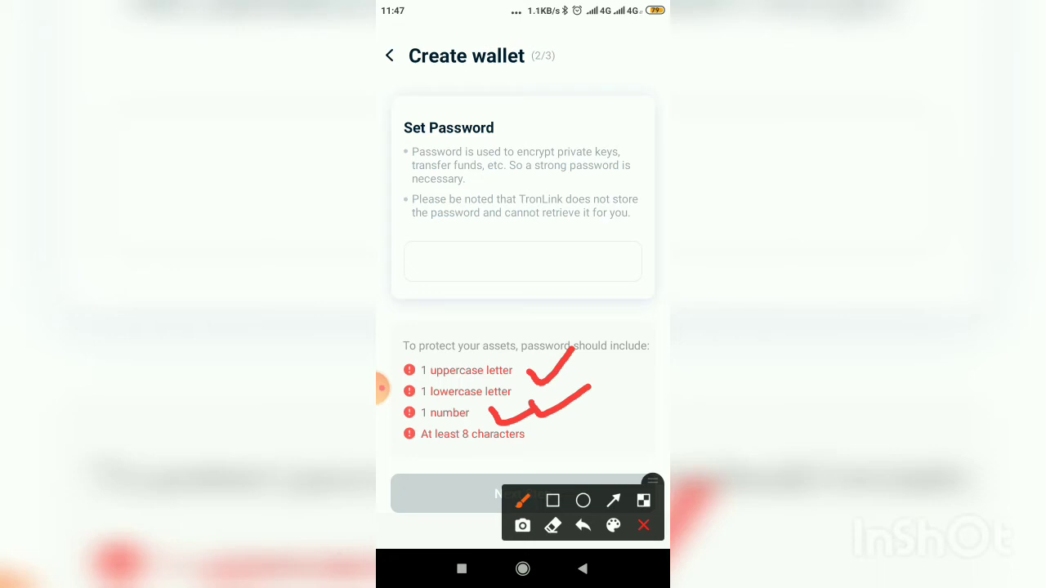
drag(559, 448, 654, 438)
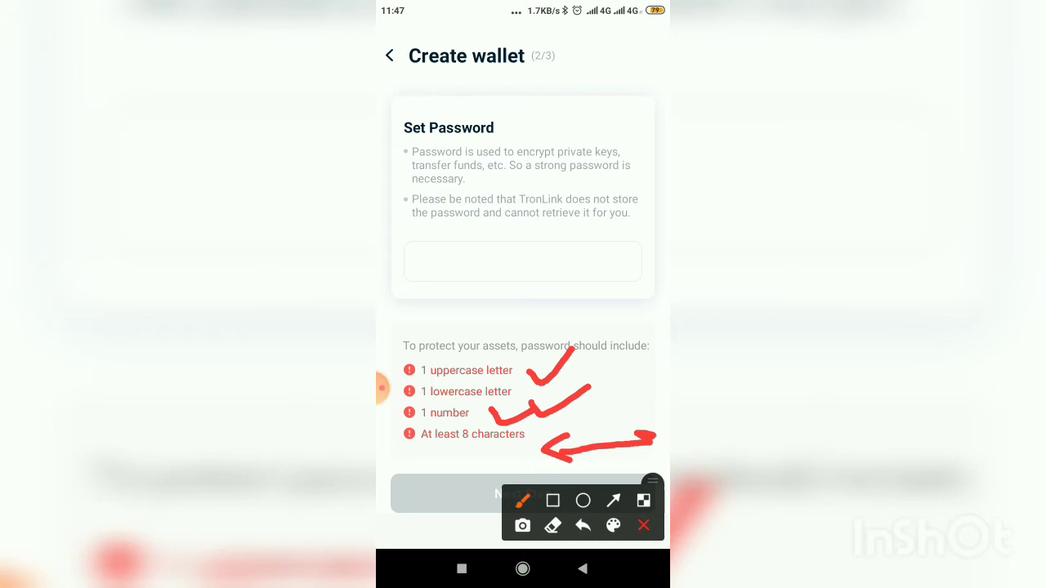
click(523, 261)
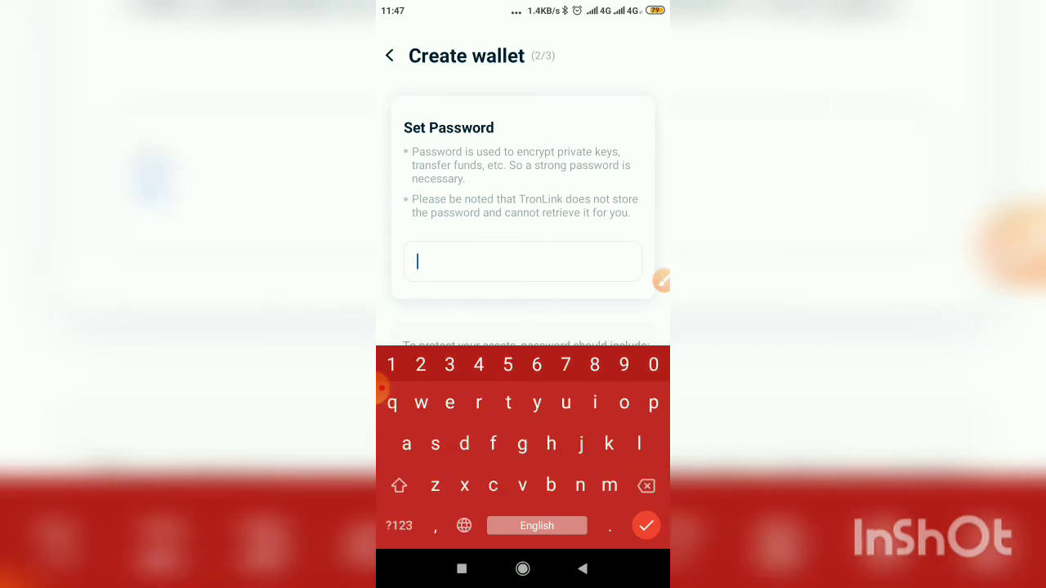
Step: Enter a password in Set Password until all four requirement checks turn green
text(a)
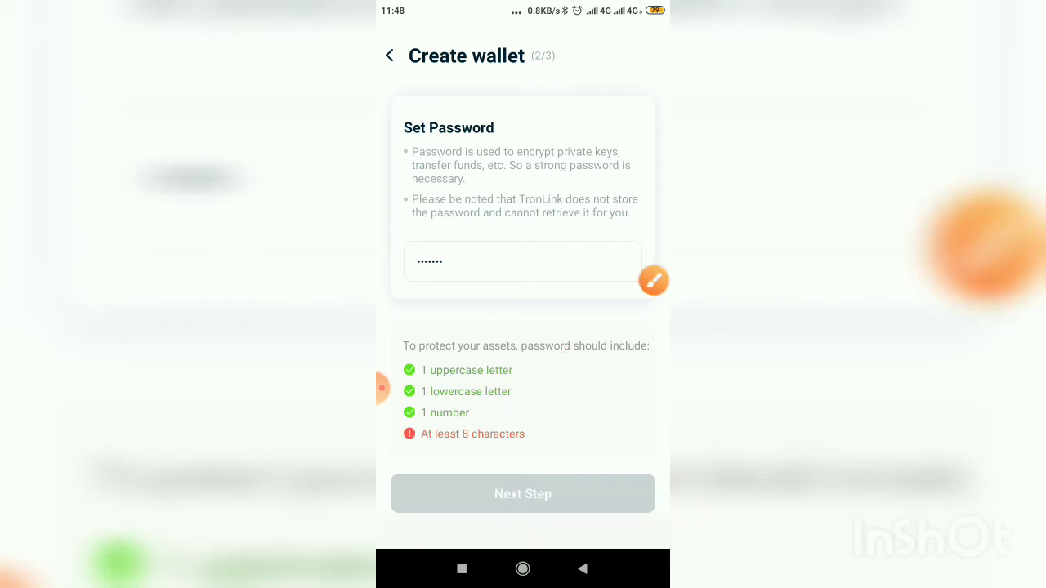
click(653, 281)
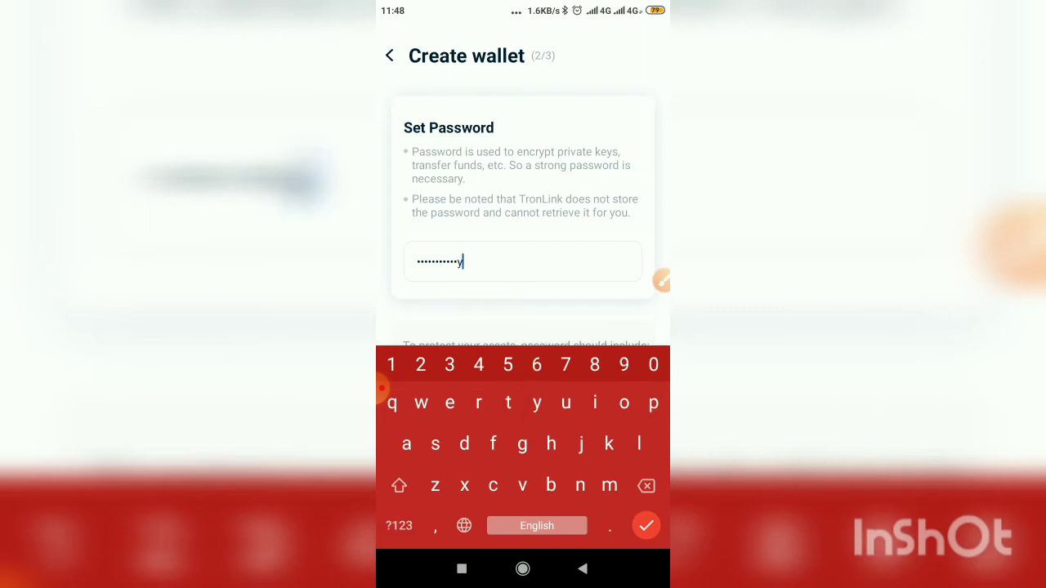
click(645, 526)
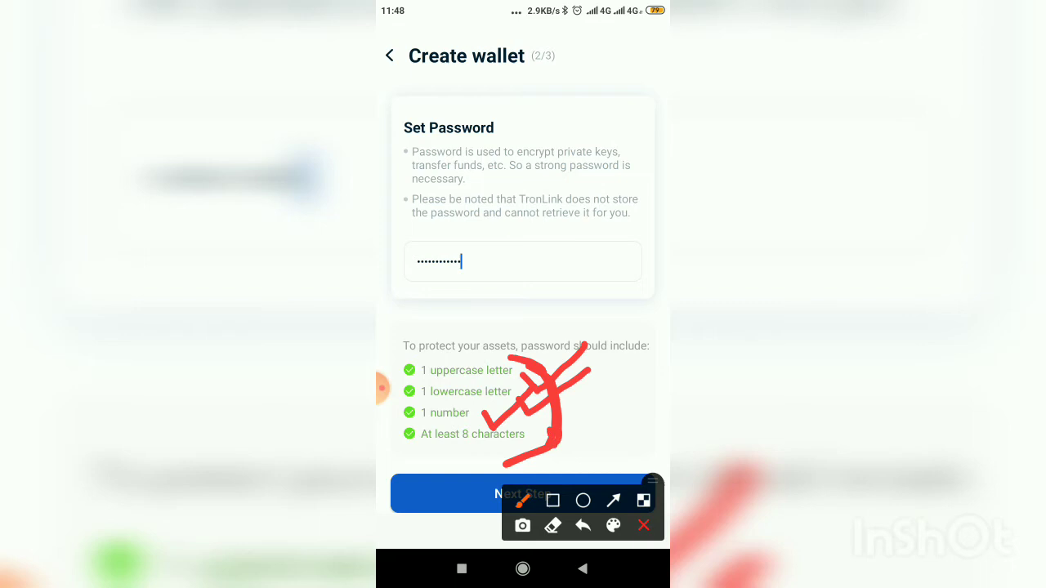
drag(555, 454, 613, 398)
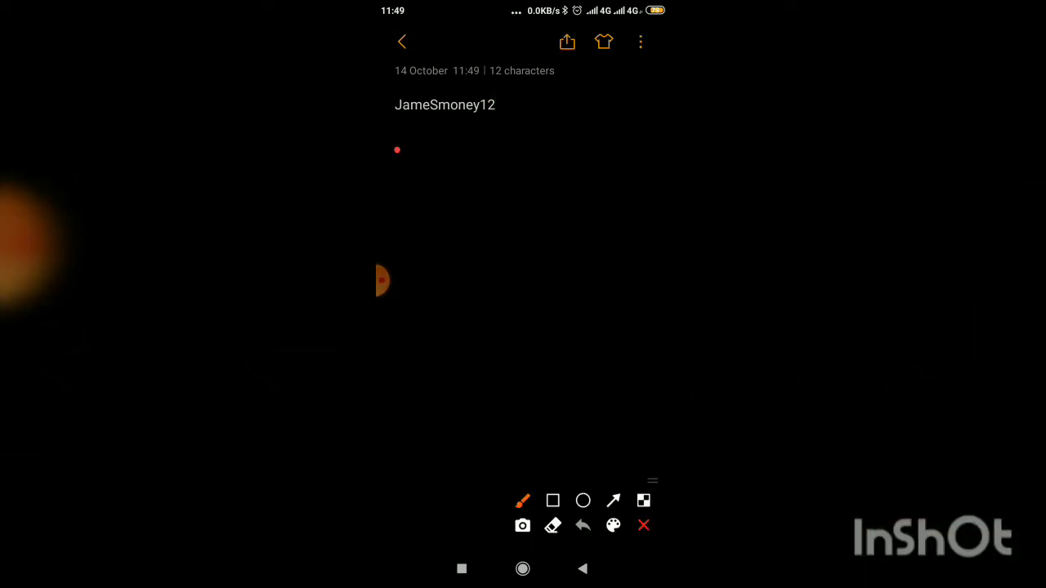
Step: Read the saved one-line password note in the Notes app
drag(395, 151, 449, 134)
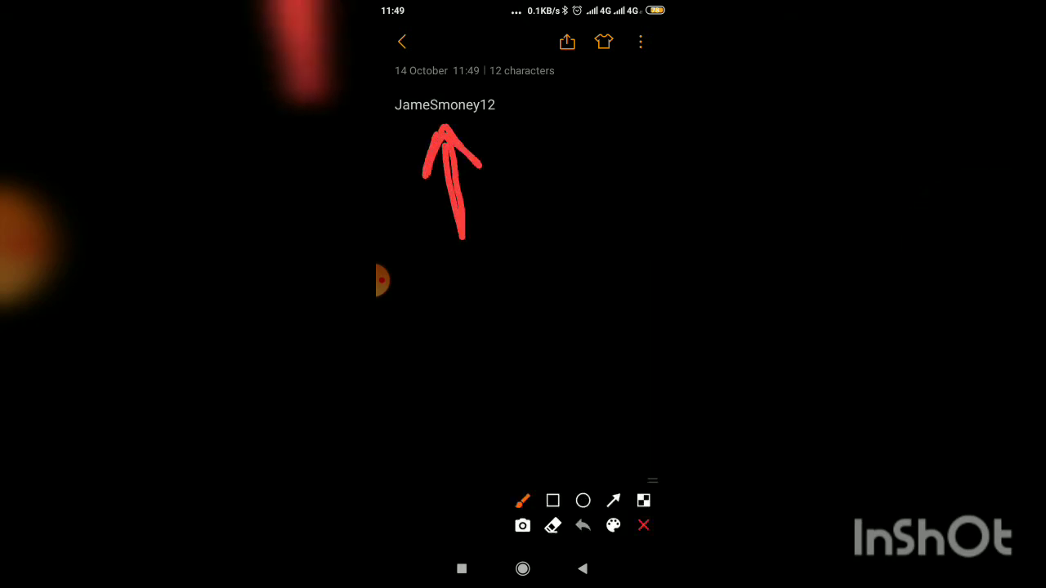
drag(515, 122, 498, 155)
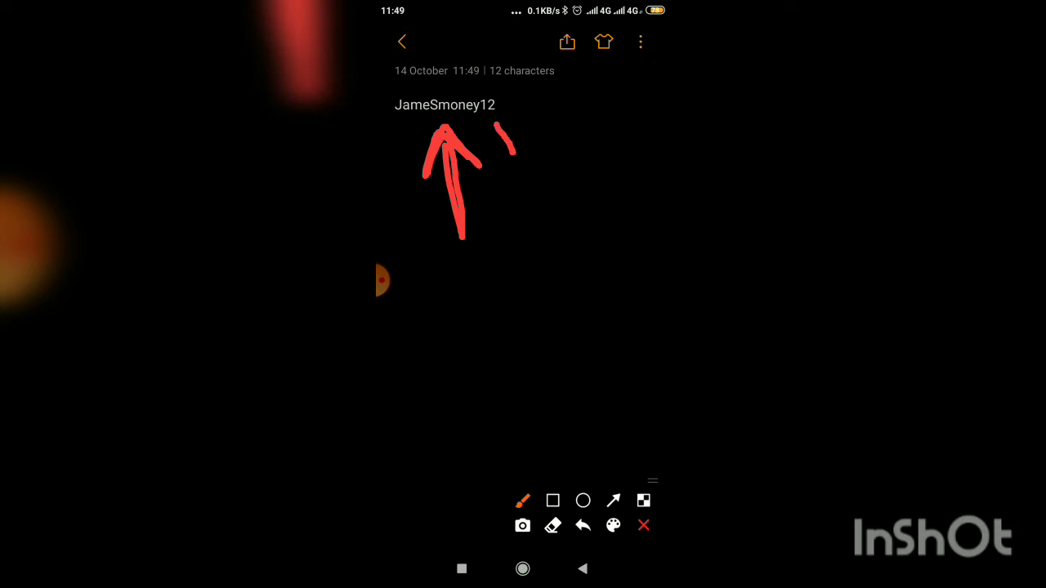
drag(498, 131, 531, 150)
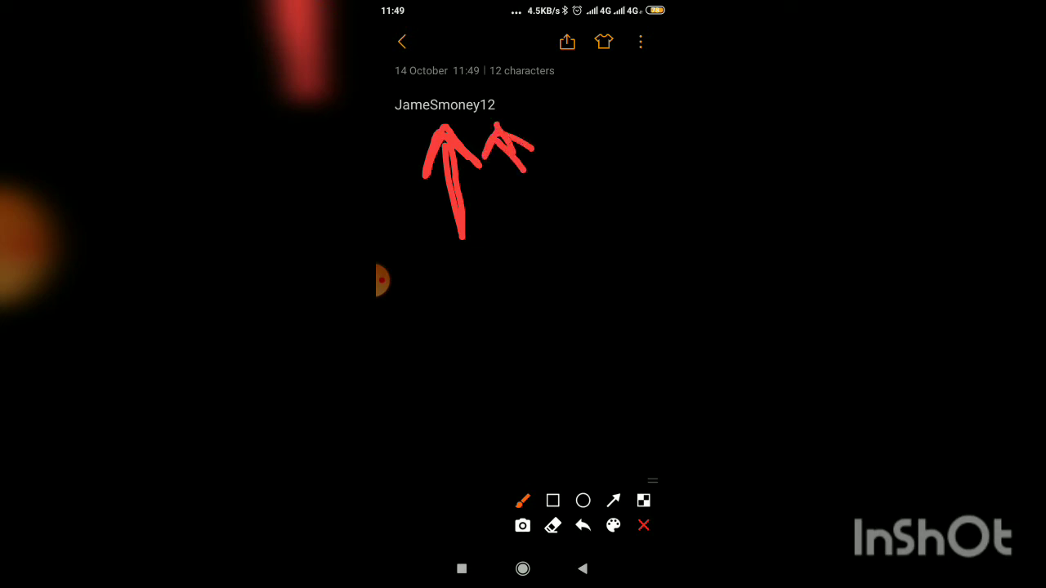
drag(400, 90, 425, 62)
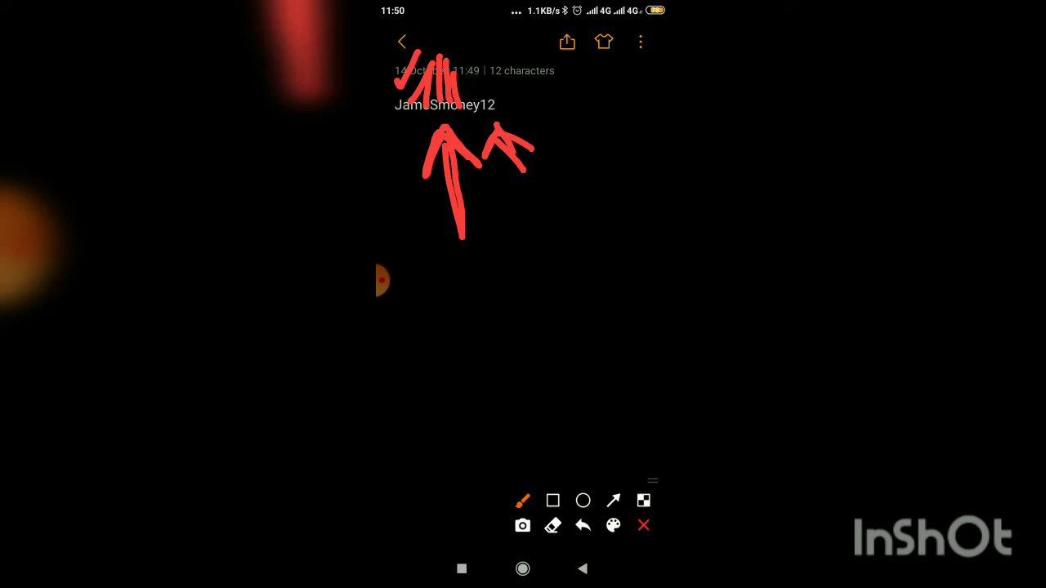
Step: Switch back to TronLink Pro's Enter Password Again step with the field selected
click(643, 526)
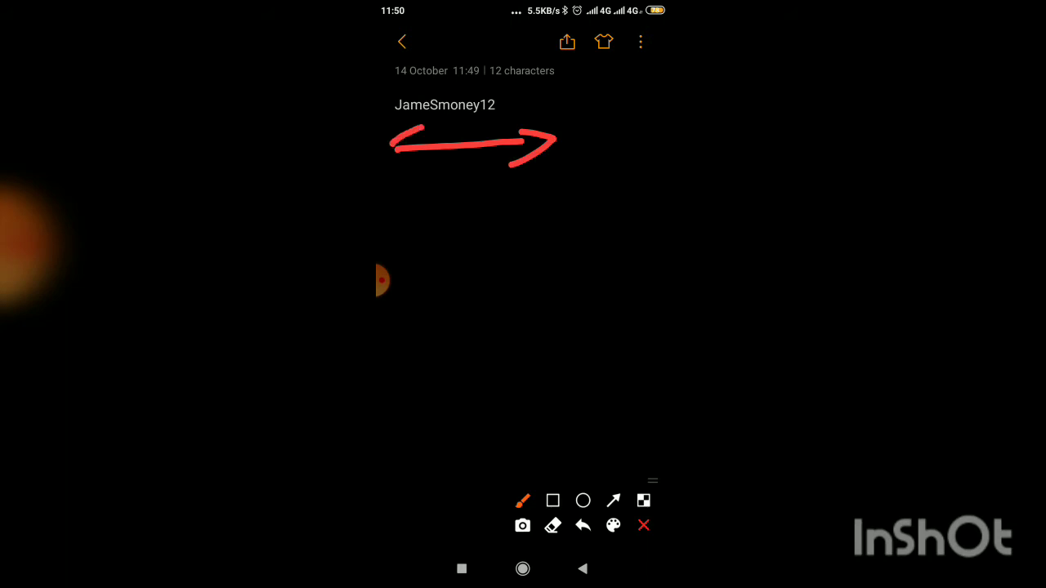
drag(444, 171, 482, 229)
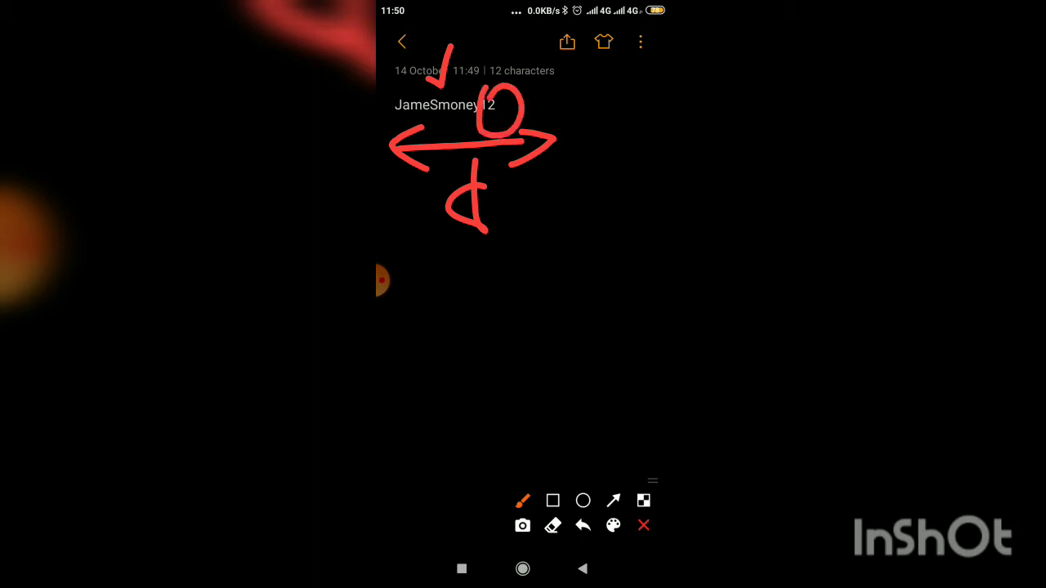
click(643, 526)
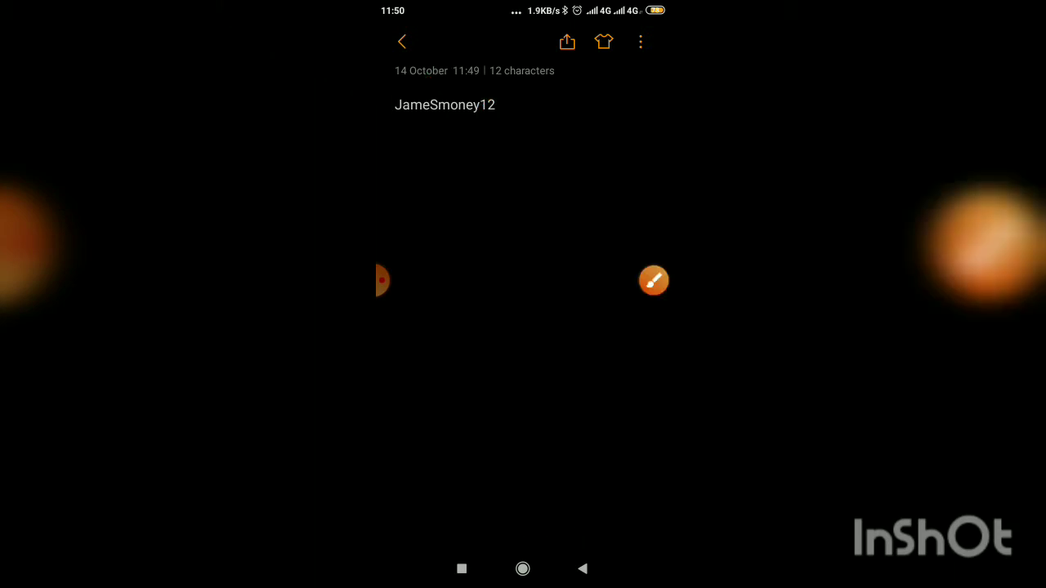
double_click(444, 105)
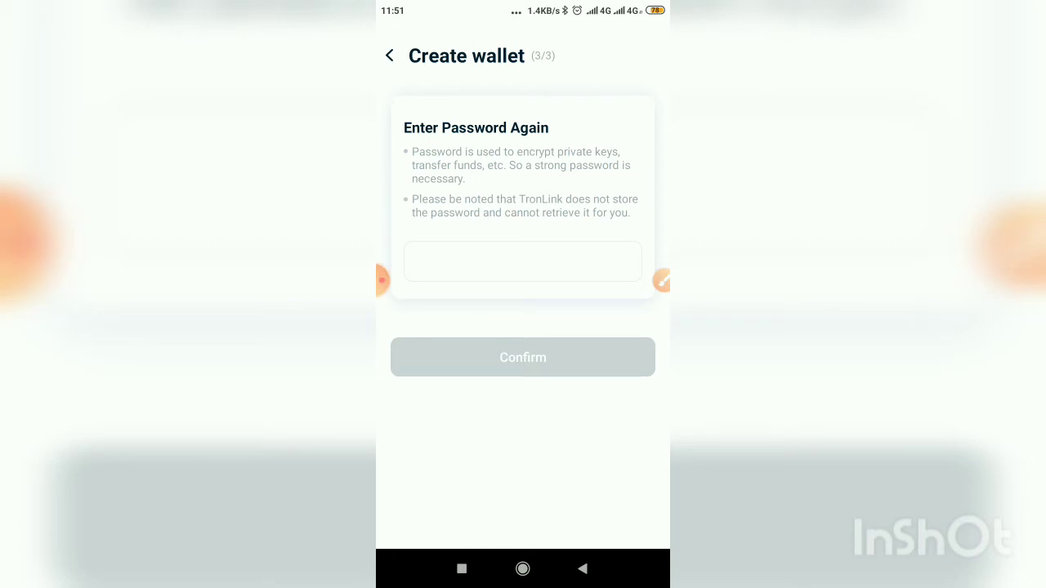
Step: Confirm the re-entered password so creation of main wallet begins
click(523, 356)
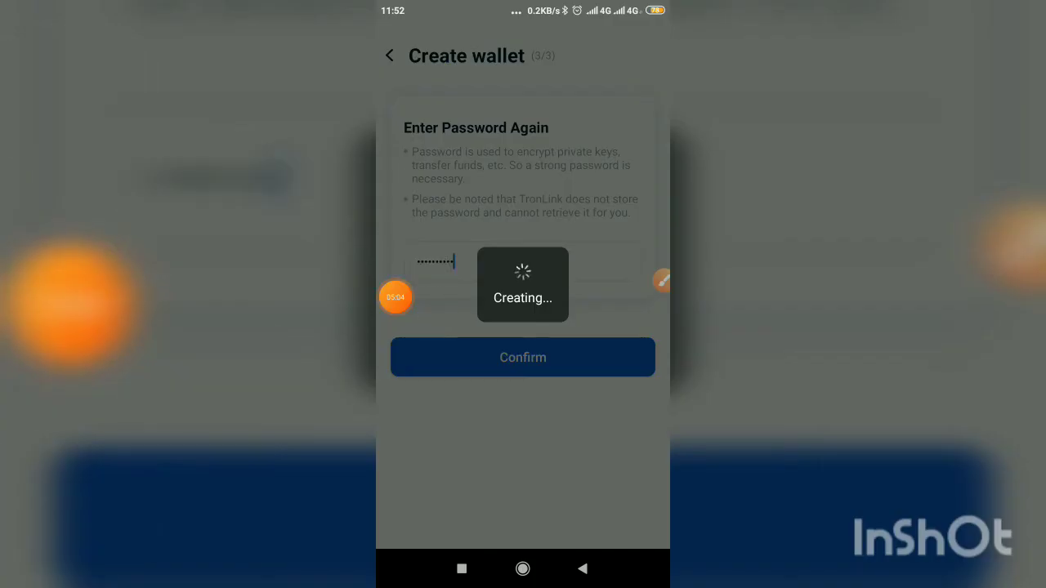
drag(559, 248, 542, 422)
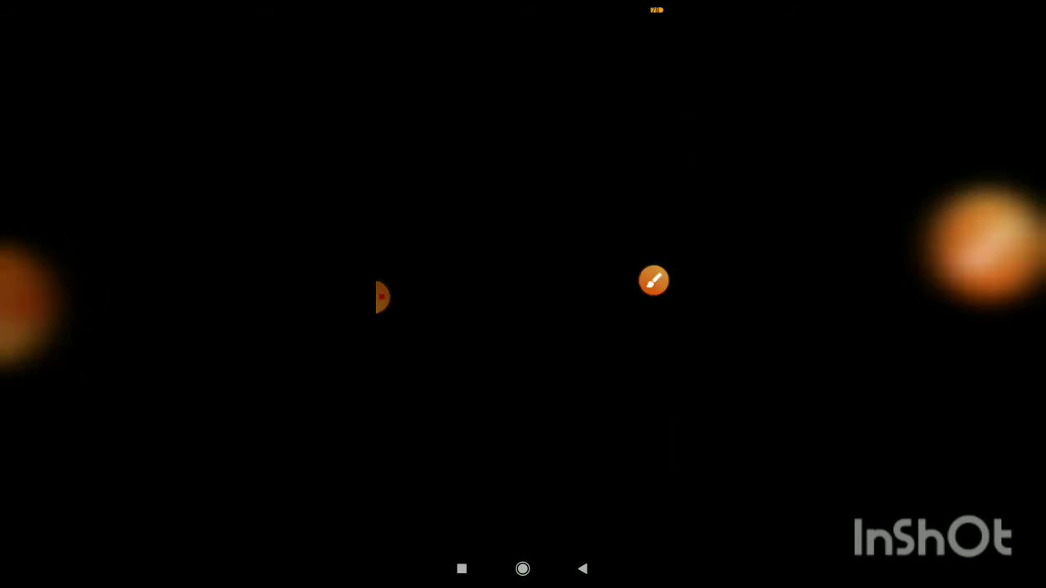
click(654, 281)
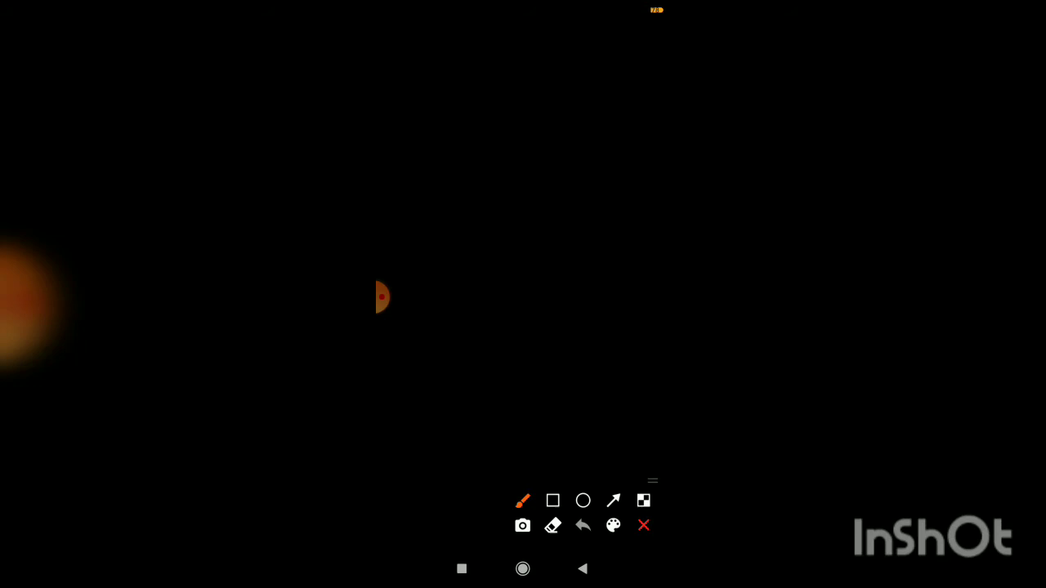
drag(552, 275, 532, 433)
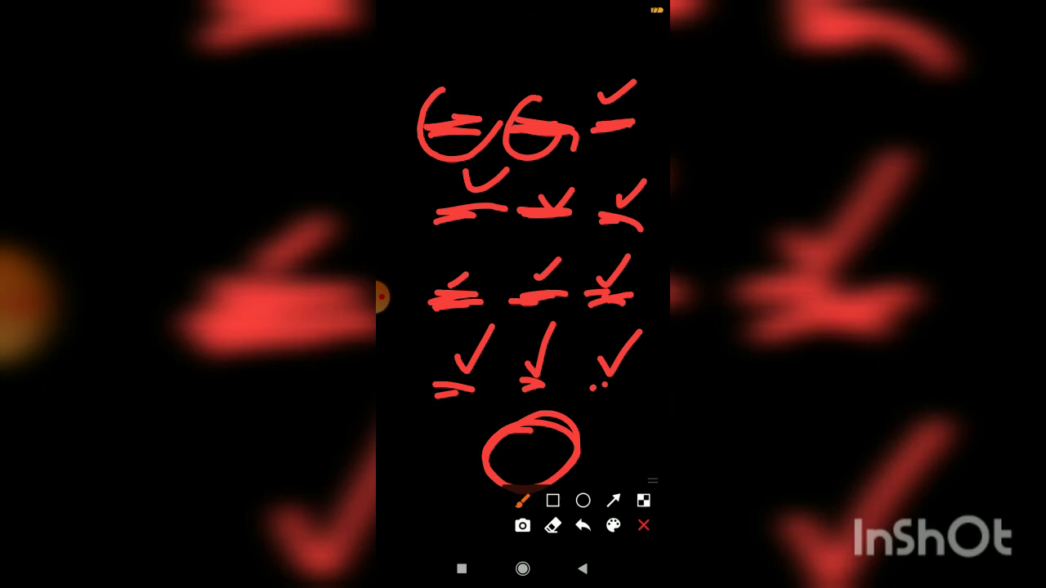
drag(412, 400, 454, 493)
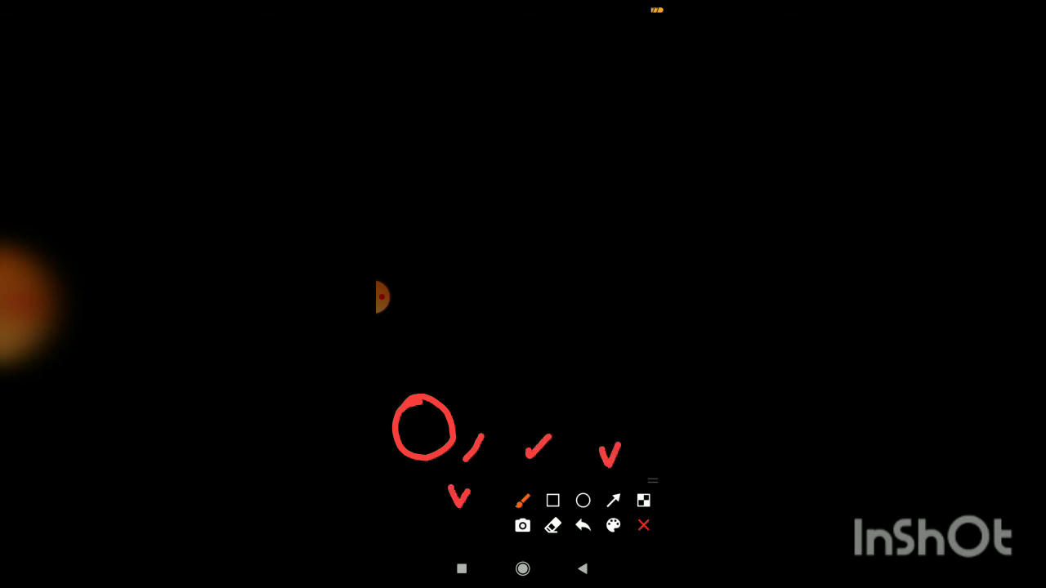
drag(441, 193, 477, 155)
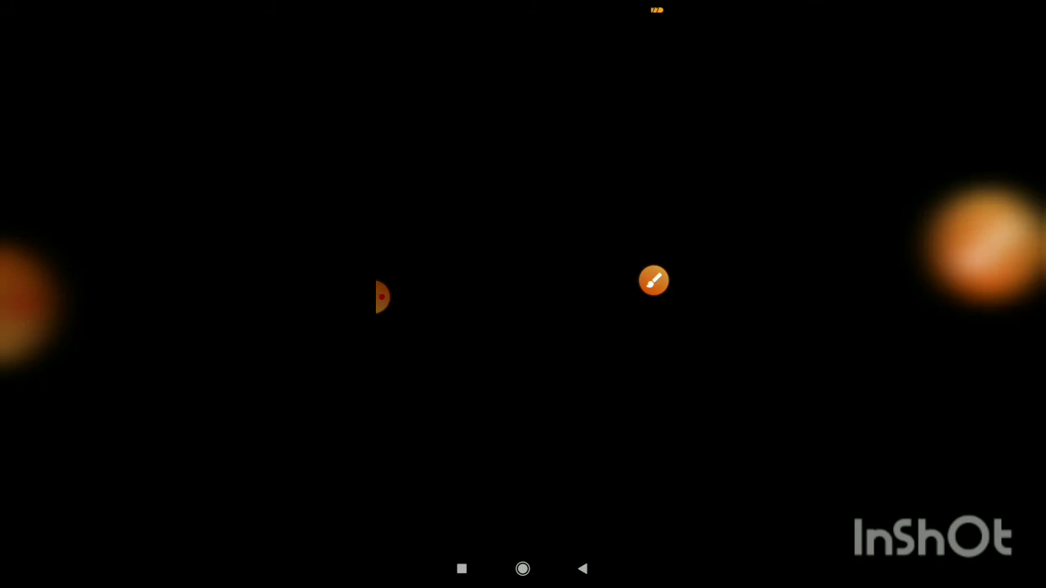
Step: Finish wallet creation and land on main wallet's Assets tab showing 0 TRX and USDT
click(653, 281)
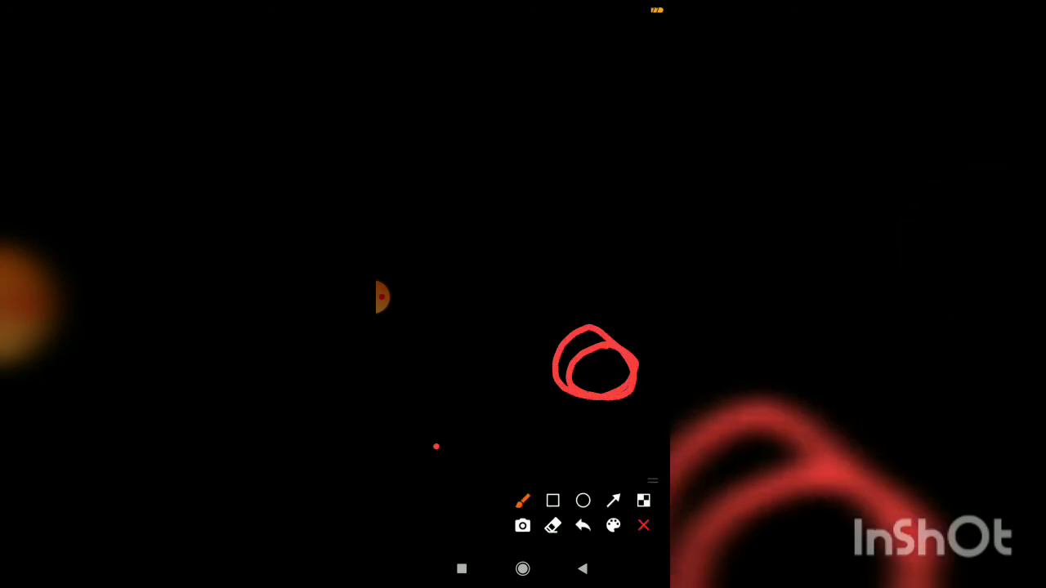
drag(428, 482, 466, 457)
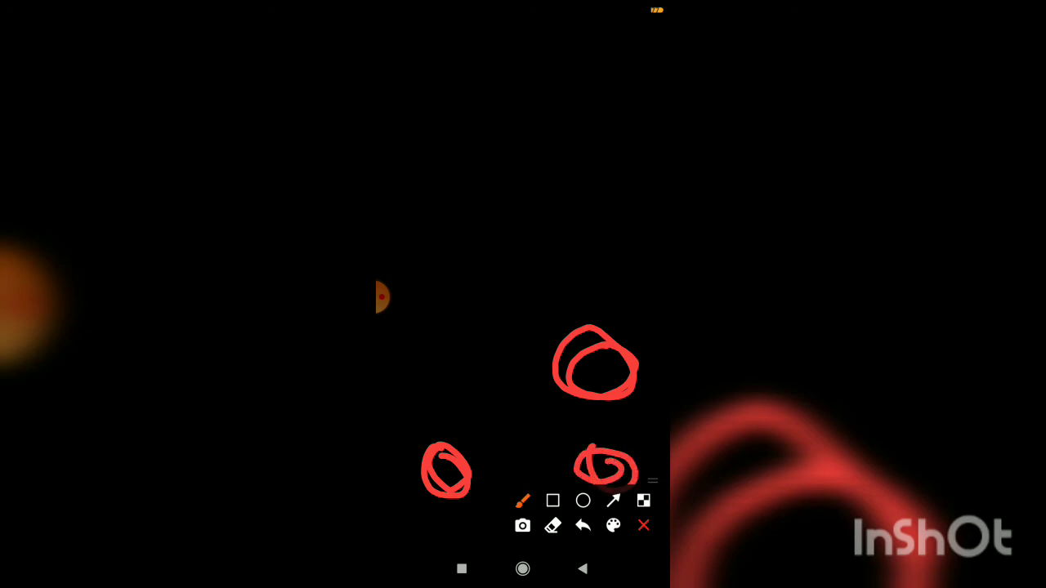
click(581, 526)
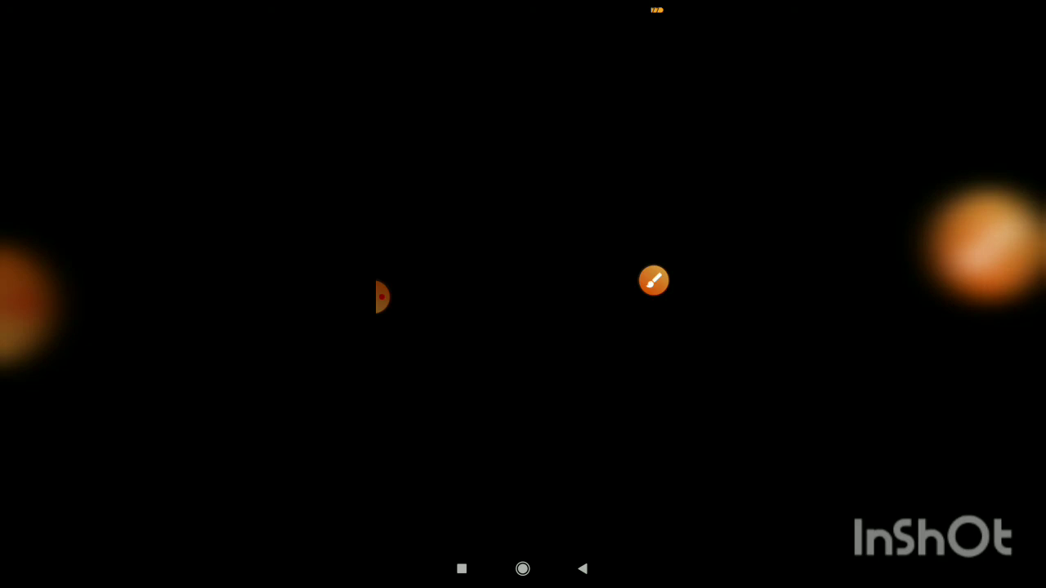
click(654, 281)
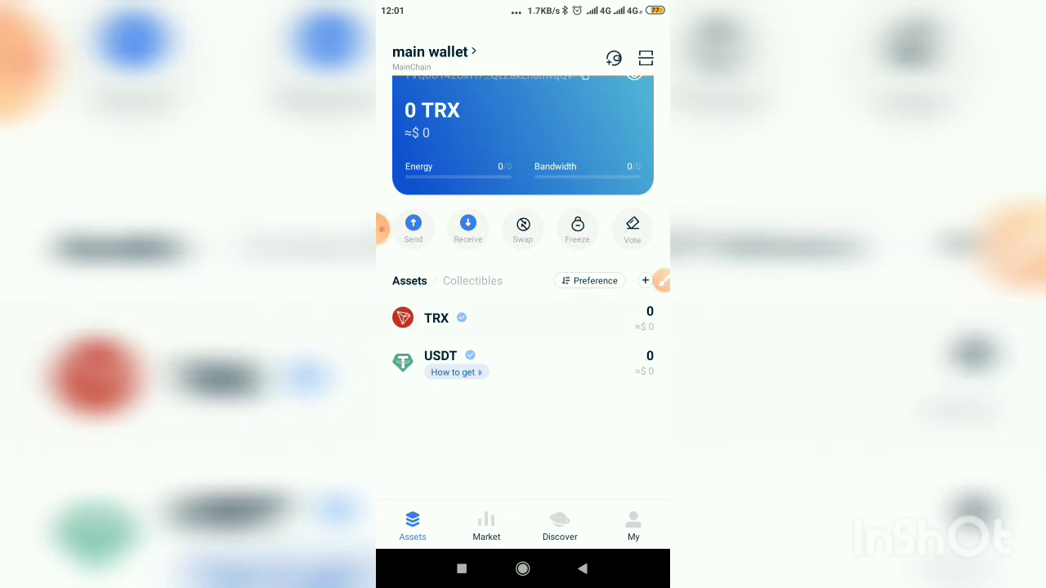
click(436, 317)
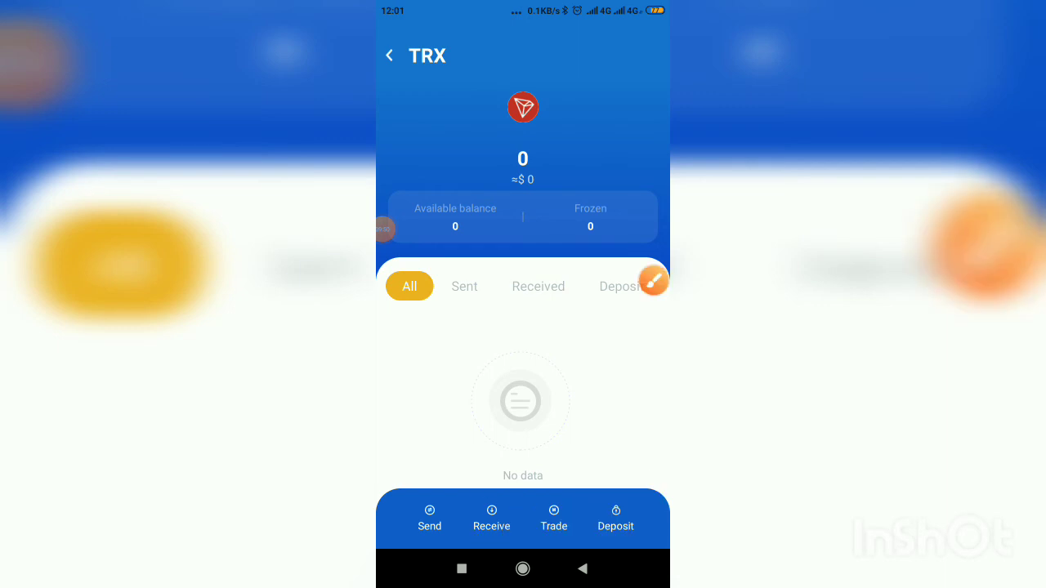
click(490, 520)
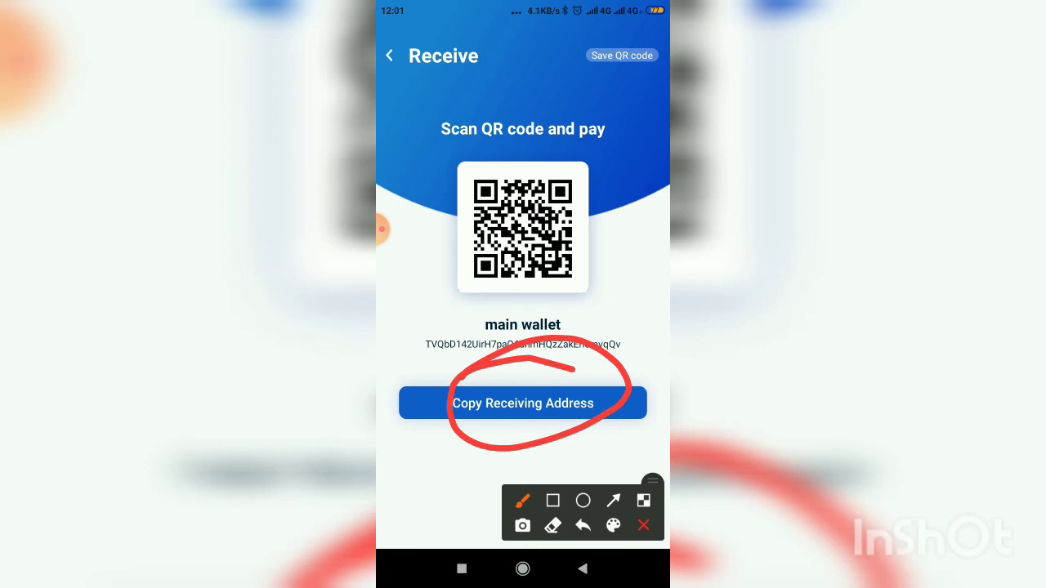
click(389, 56)
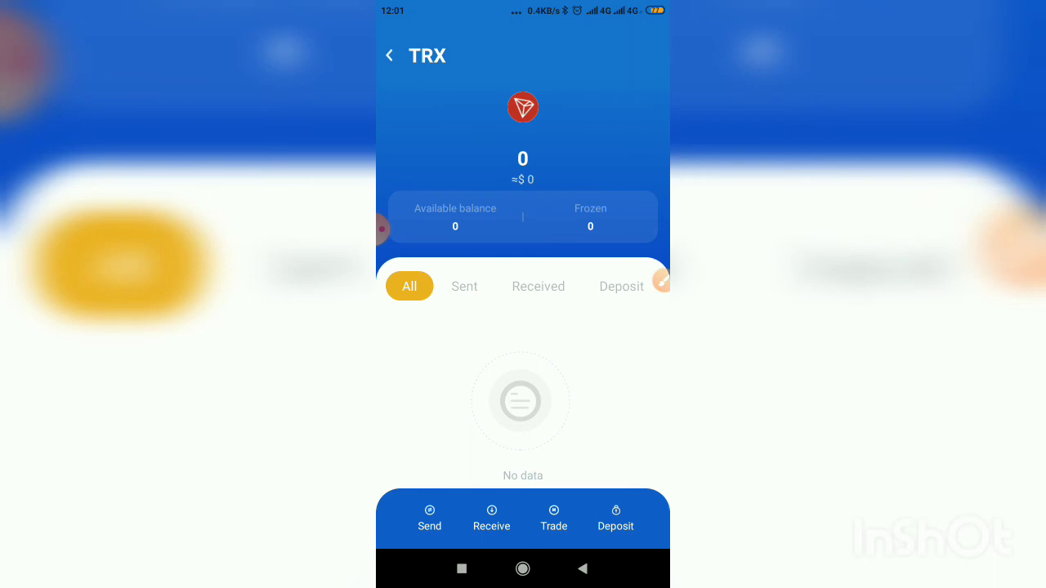
click(389, 56)
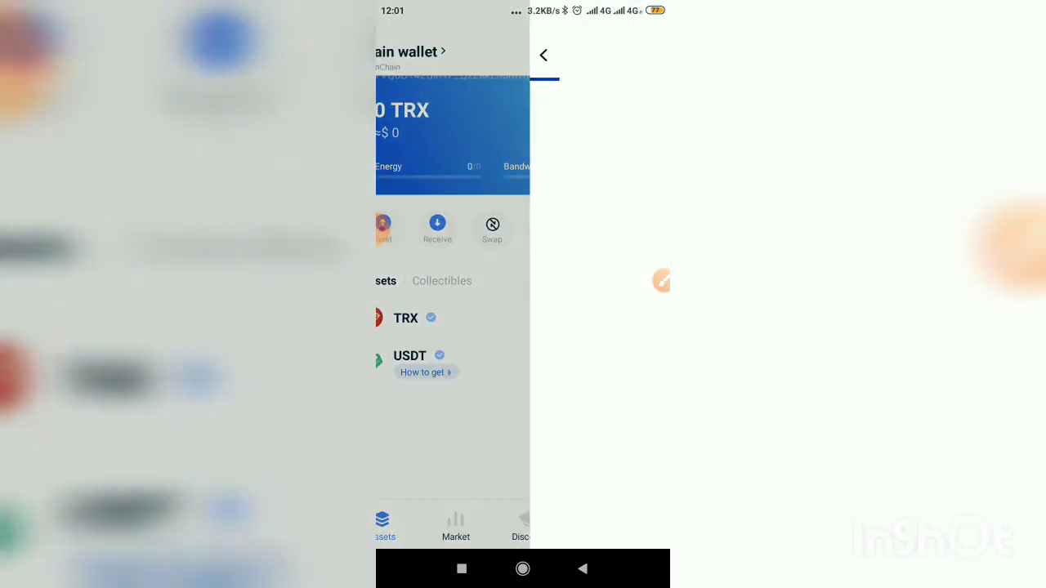
click(423, 372)
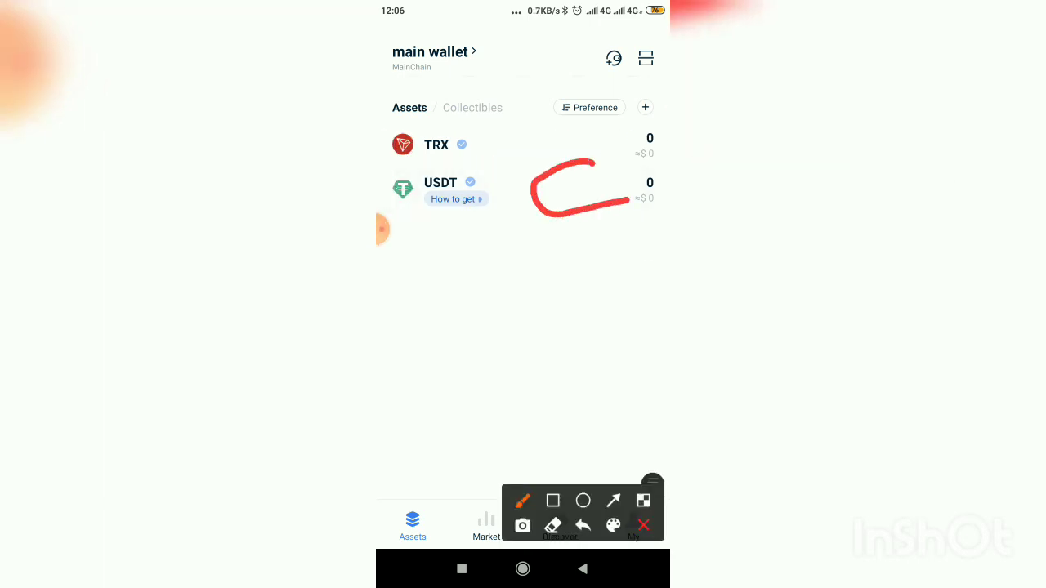
click(440, 183)
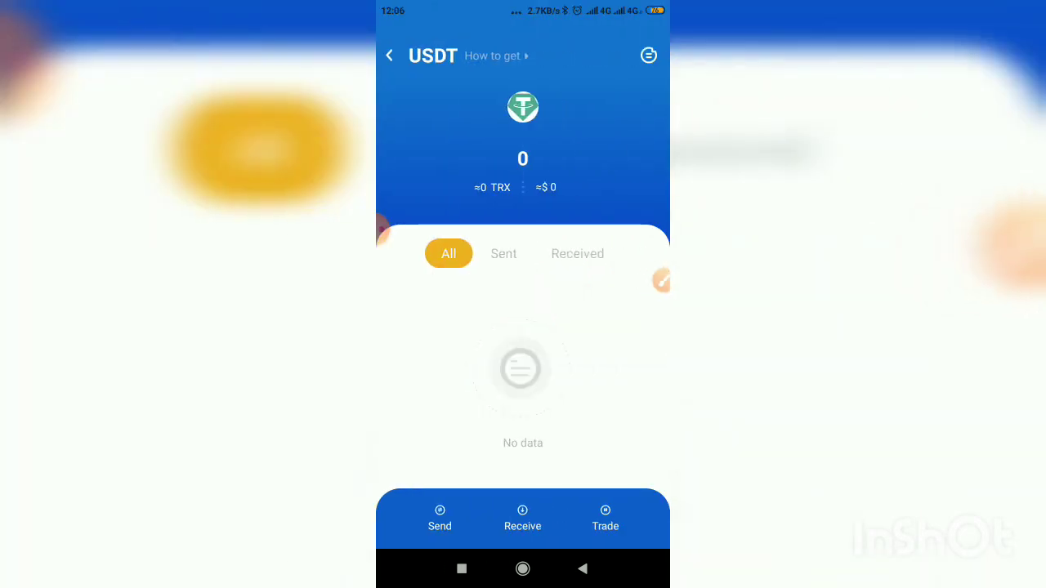
click(523, 519)
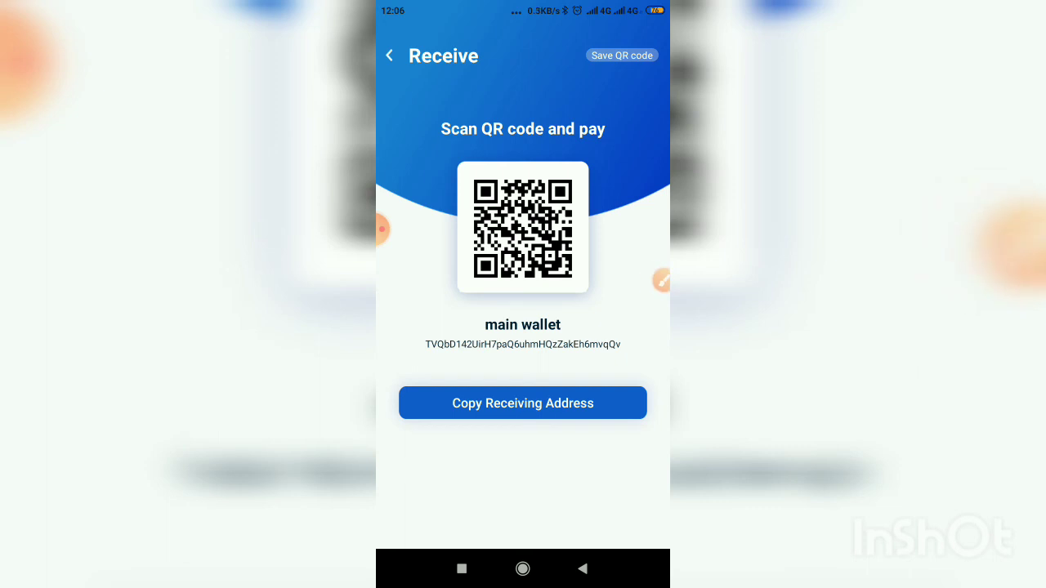
click(389, 56)
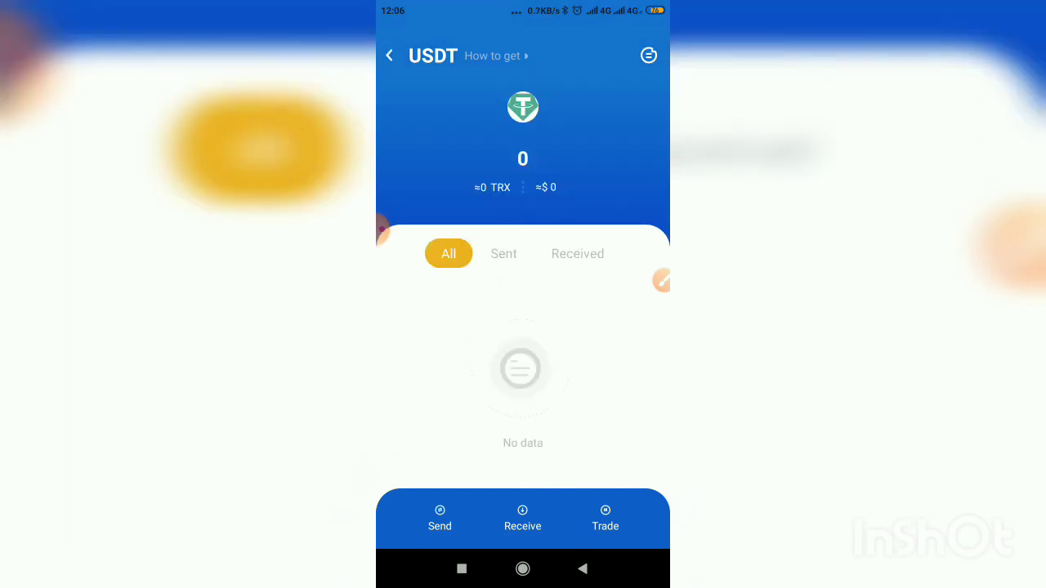
click(389, 55)
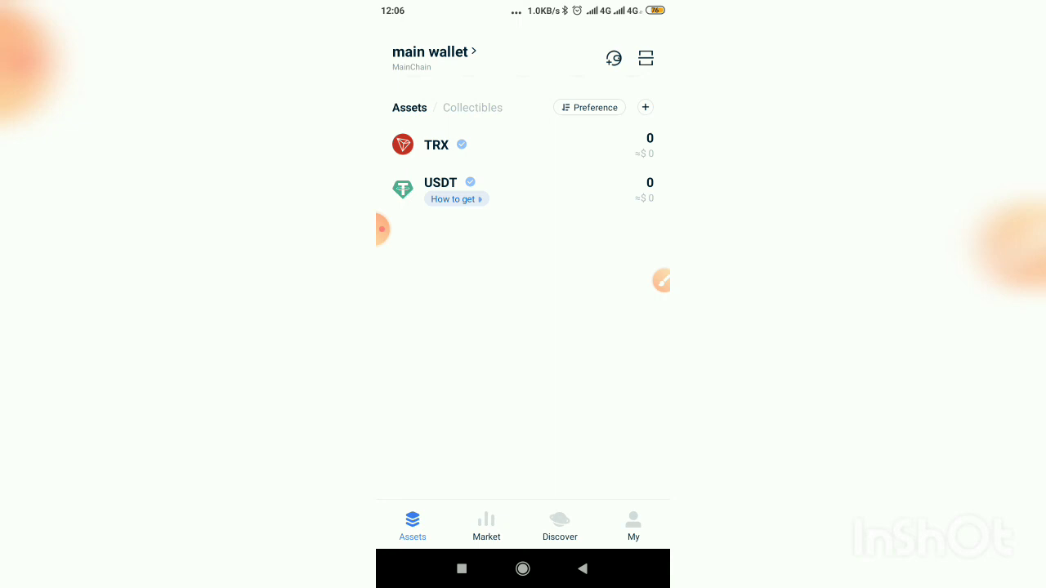
Step: Copy the wallet's receiving address from the USDT Receive page with its QR code
click(441, 187)
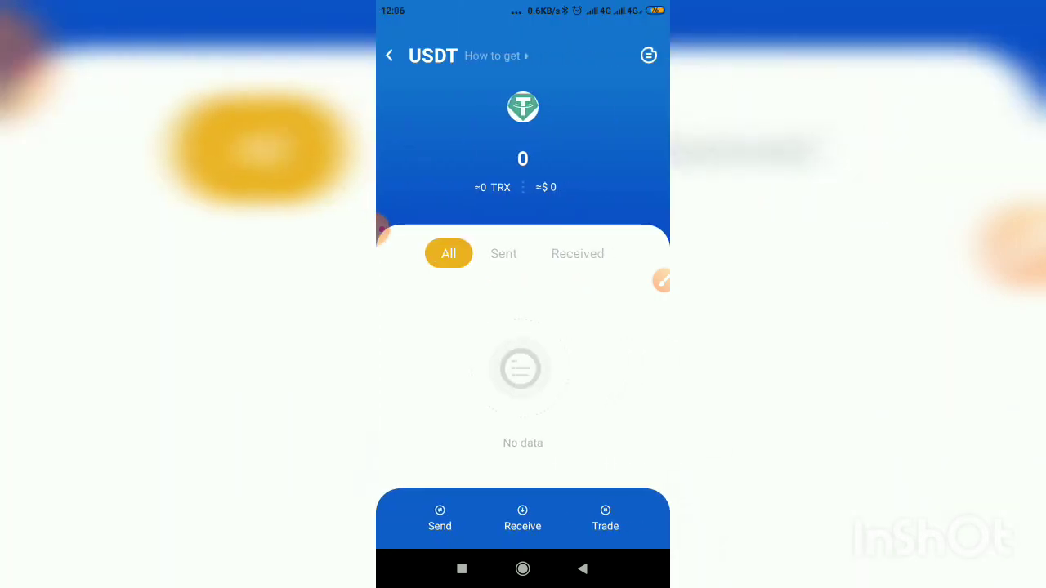
click(523, 520)
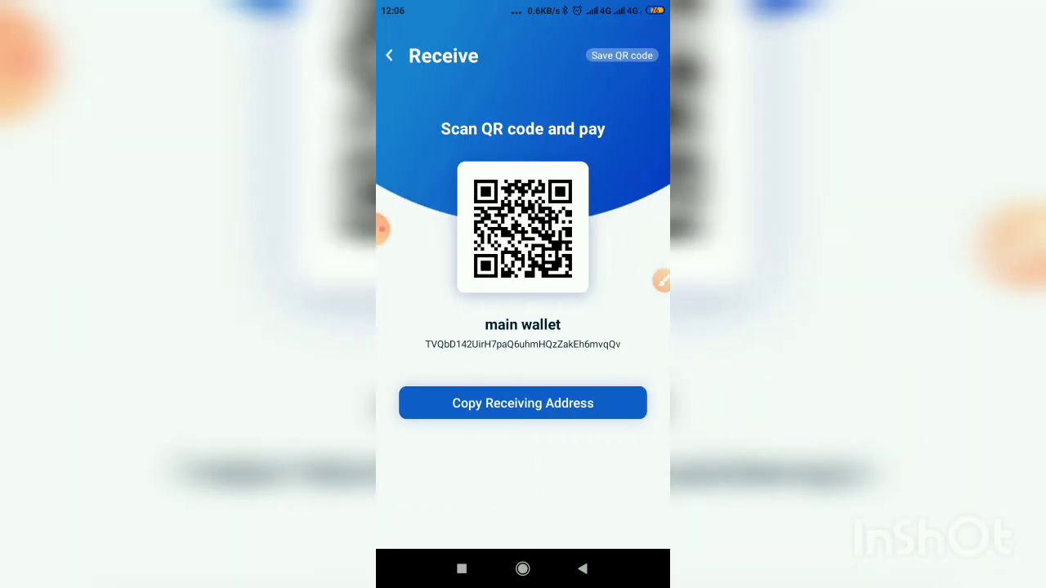
click(523, 402)
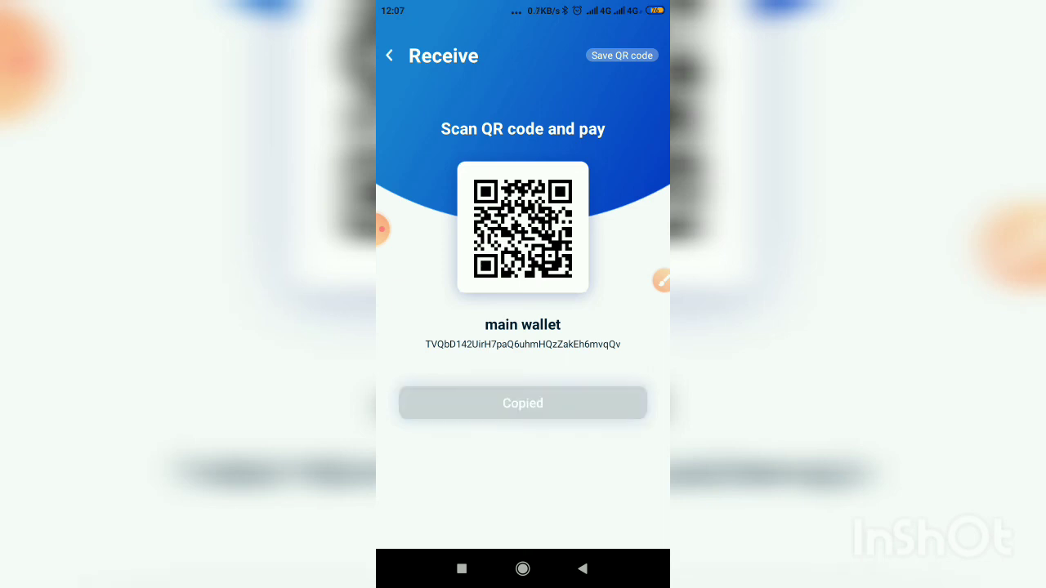
Step: Go back from the receive page to the main wallet Assets list
click(389, 55)
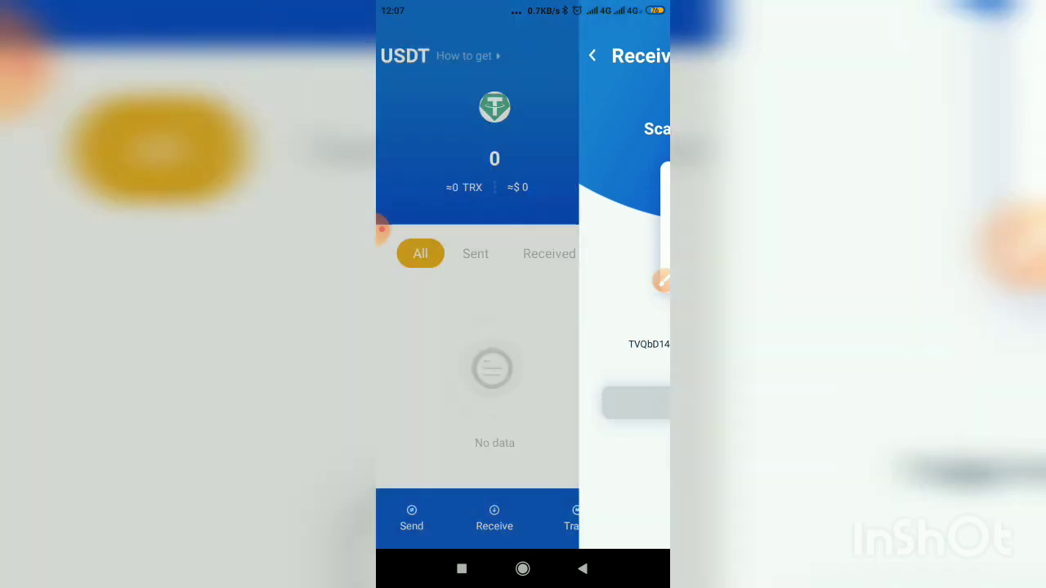
click(592, 56)
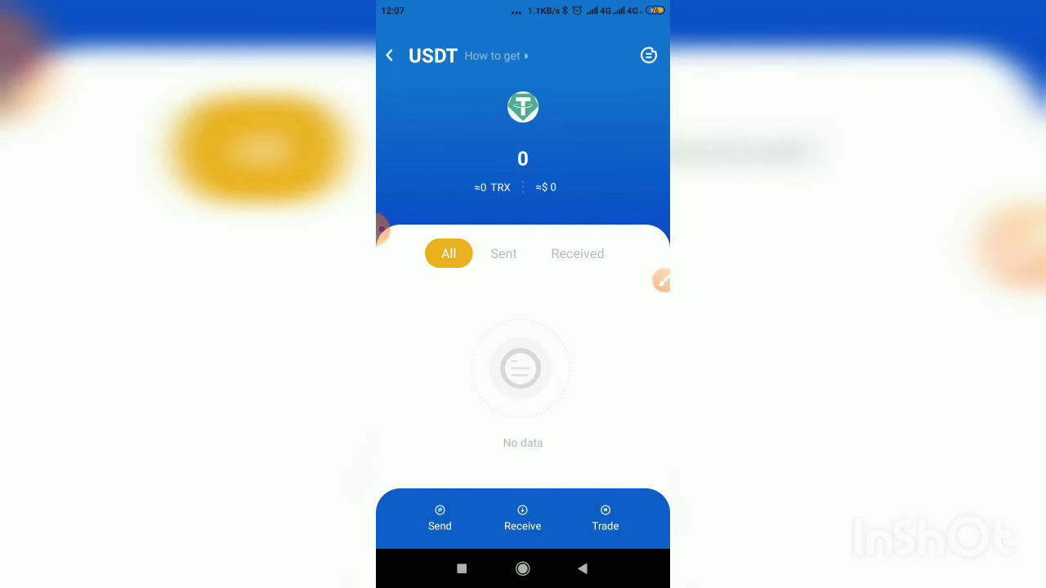
click(440, 517)
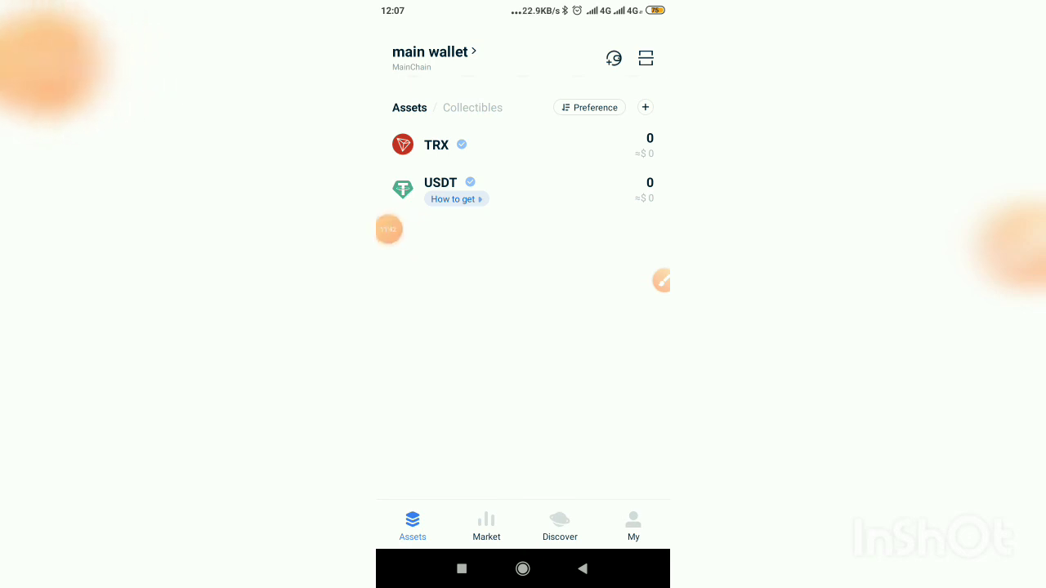
click(660, 281)
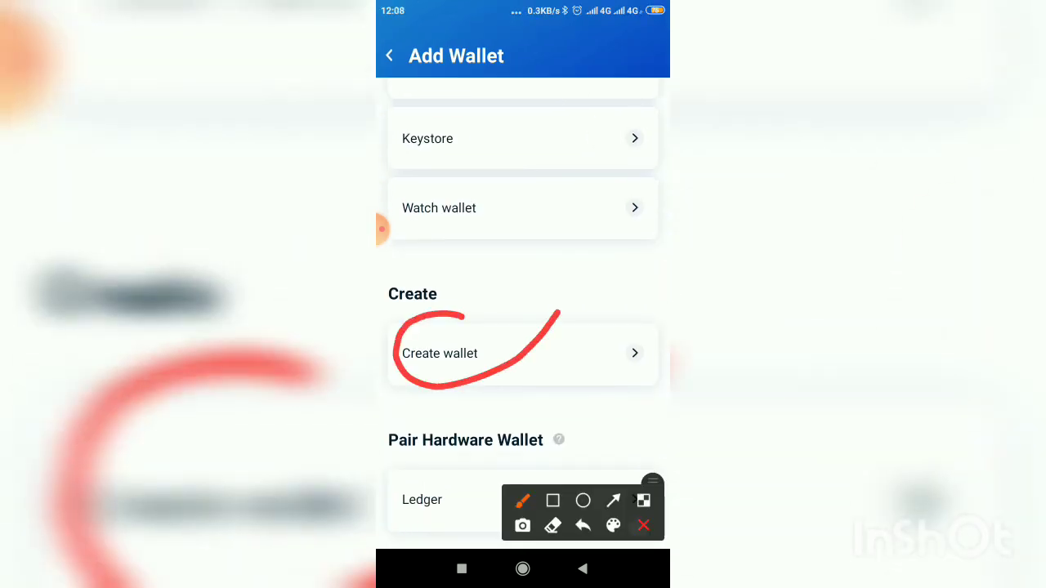
click(523, 353)
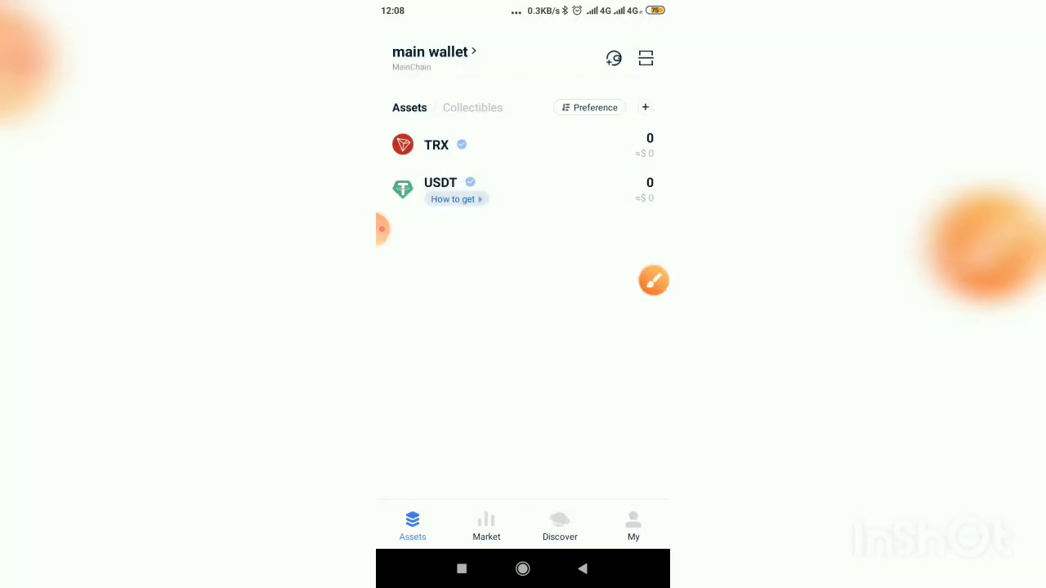